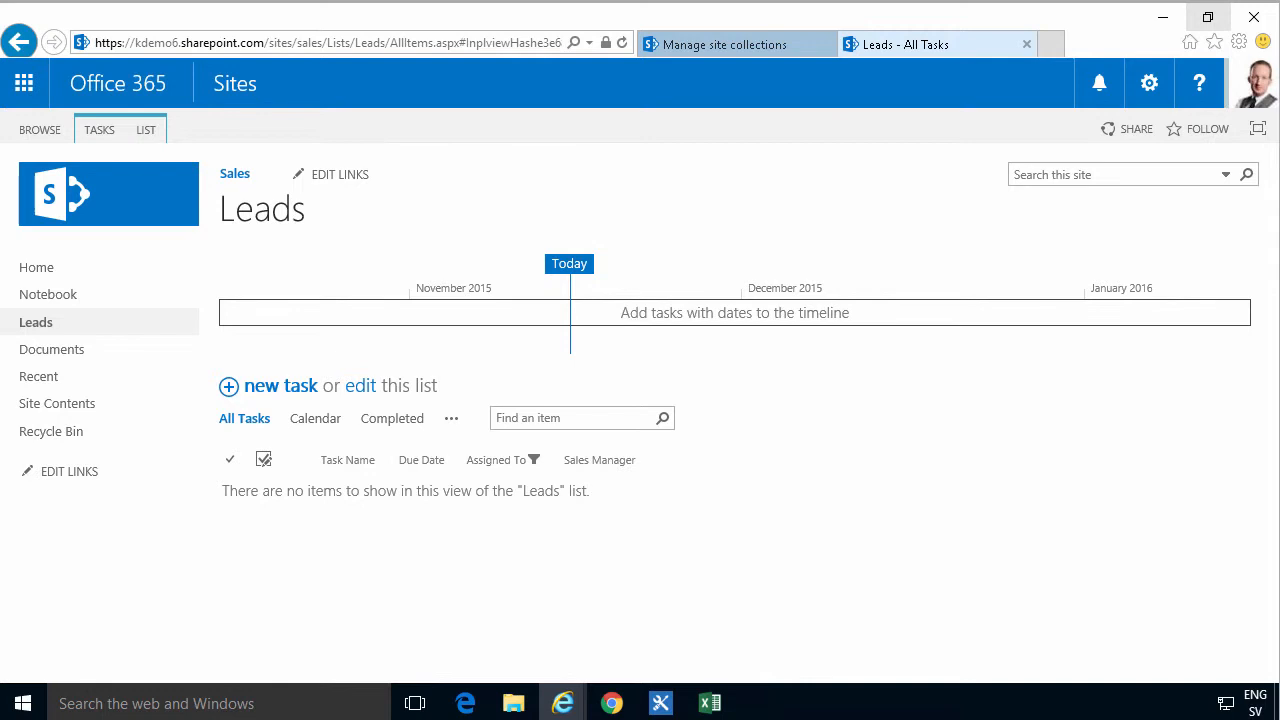
- Open the empty SharePoint Leads list in Access, linking its data into a new database
click(146, 129)
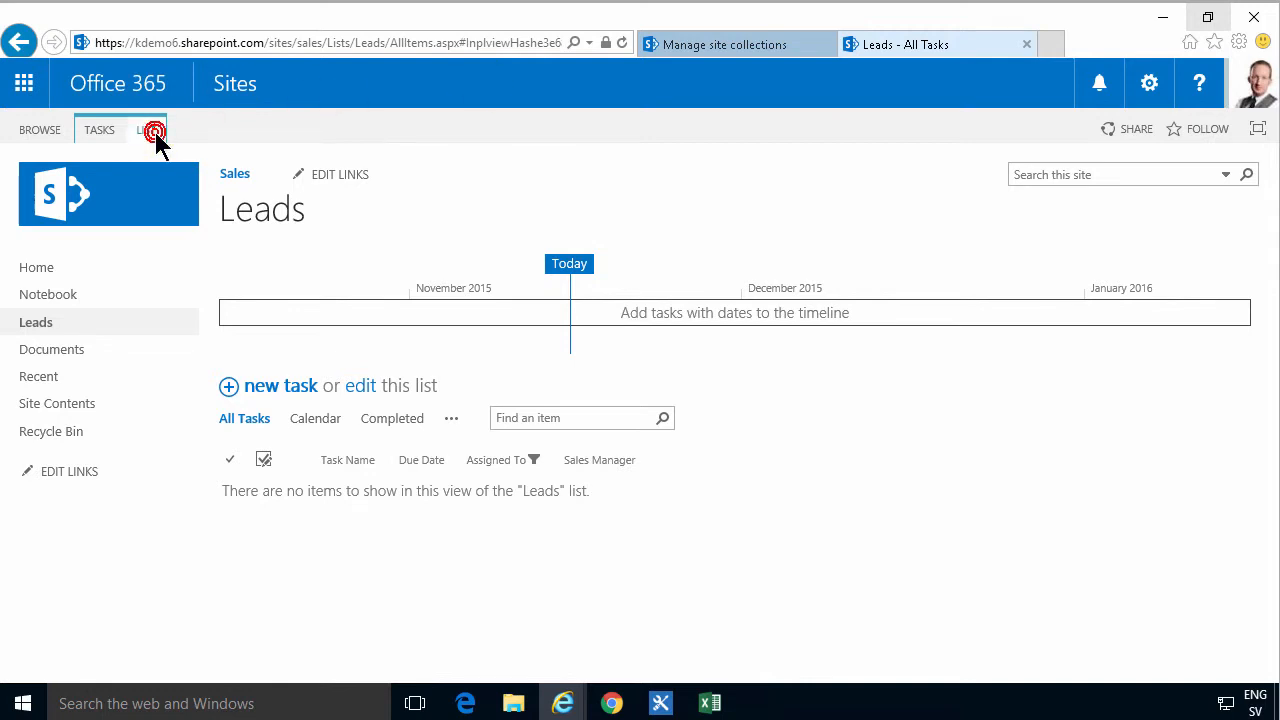
click(146, 129)
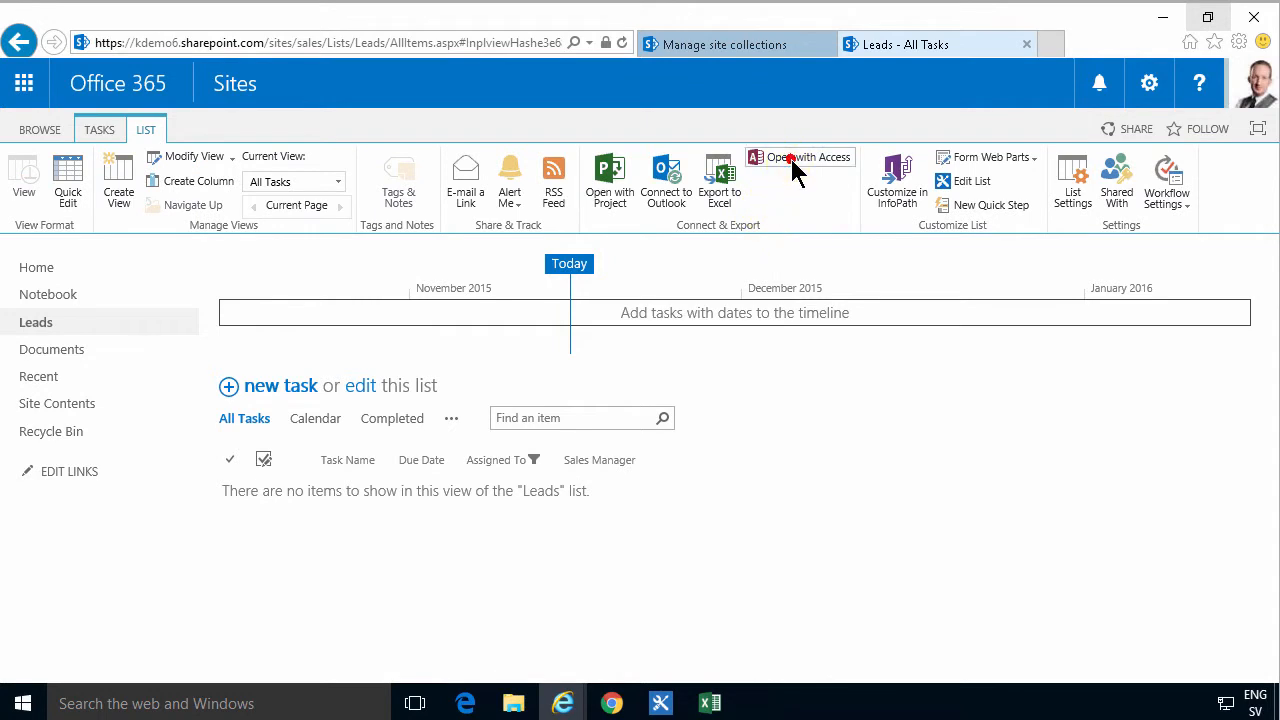
click(810, 157)
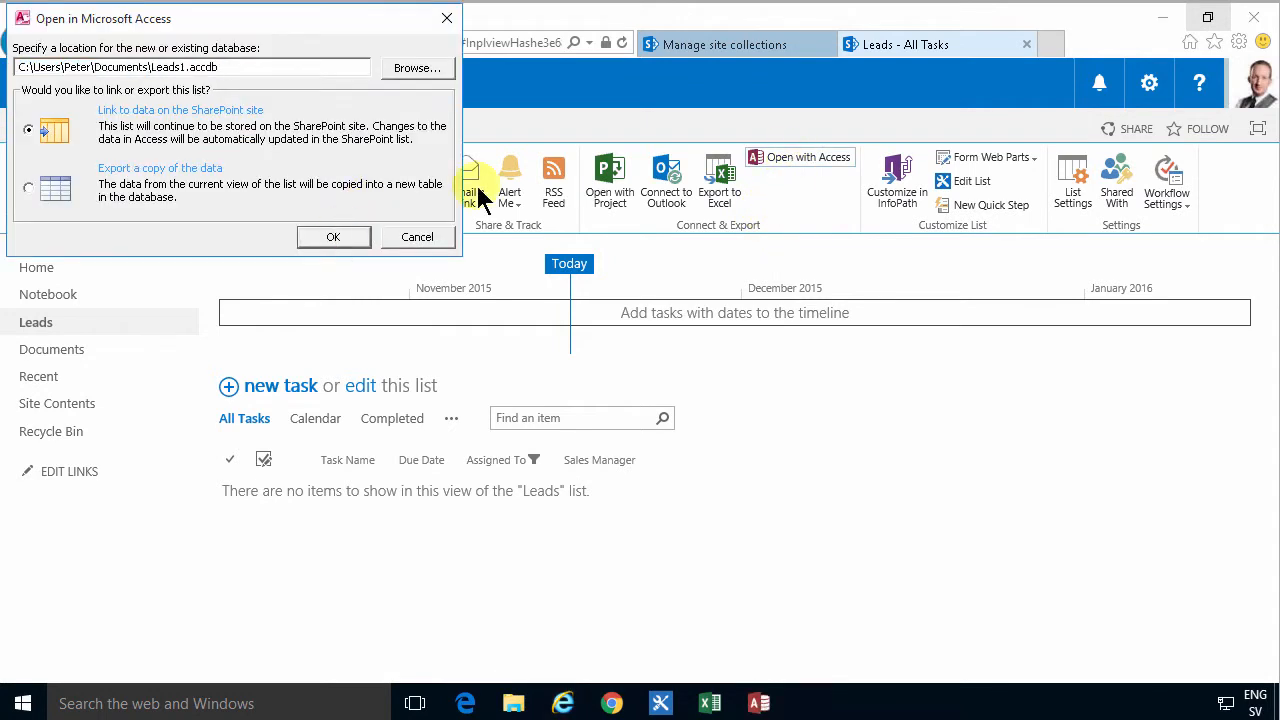
mouse_move(328, 460)
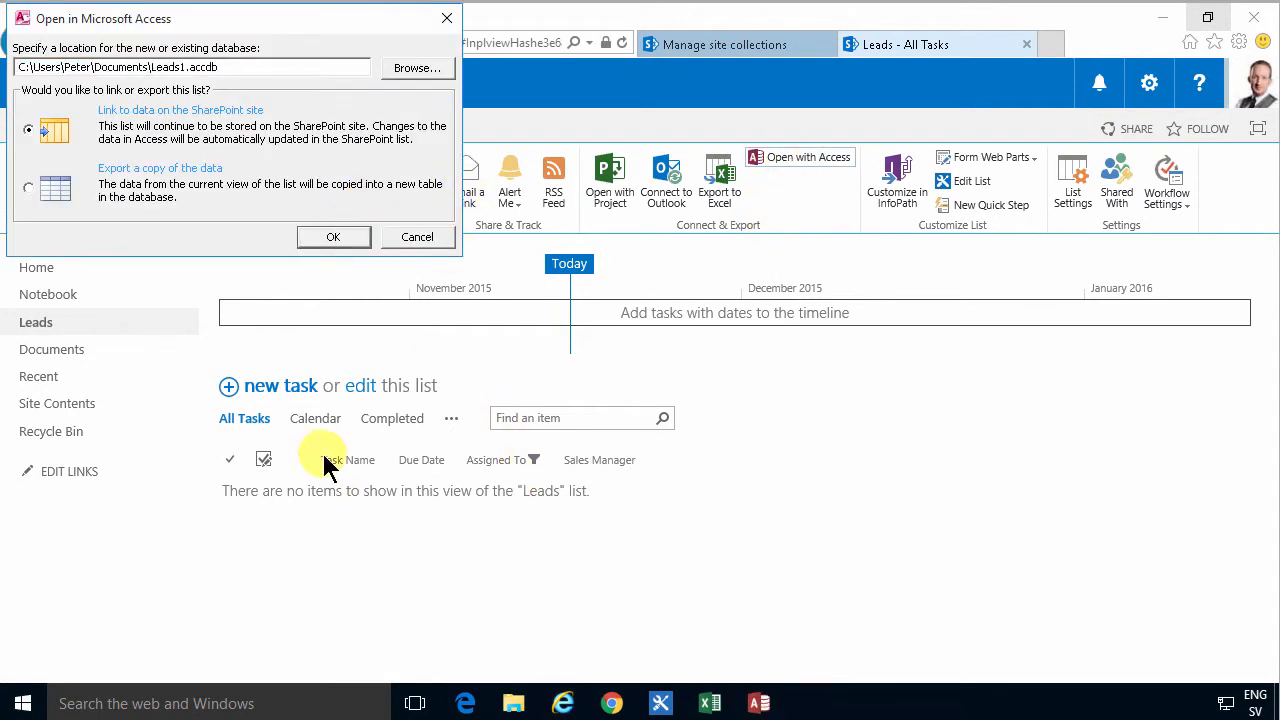
click(417, 237)
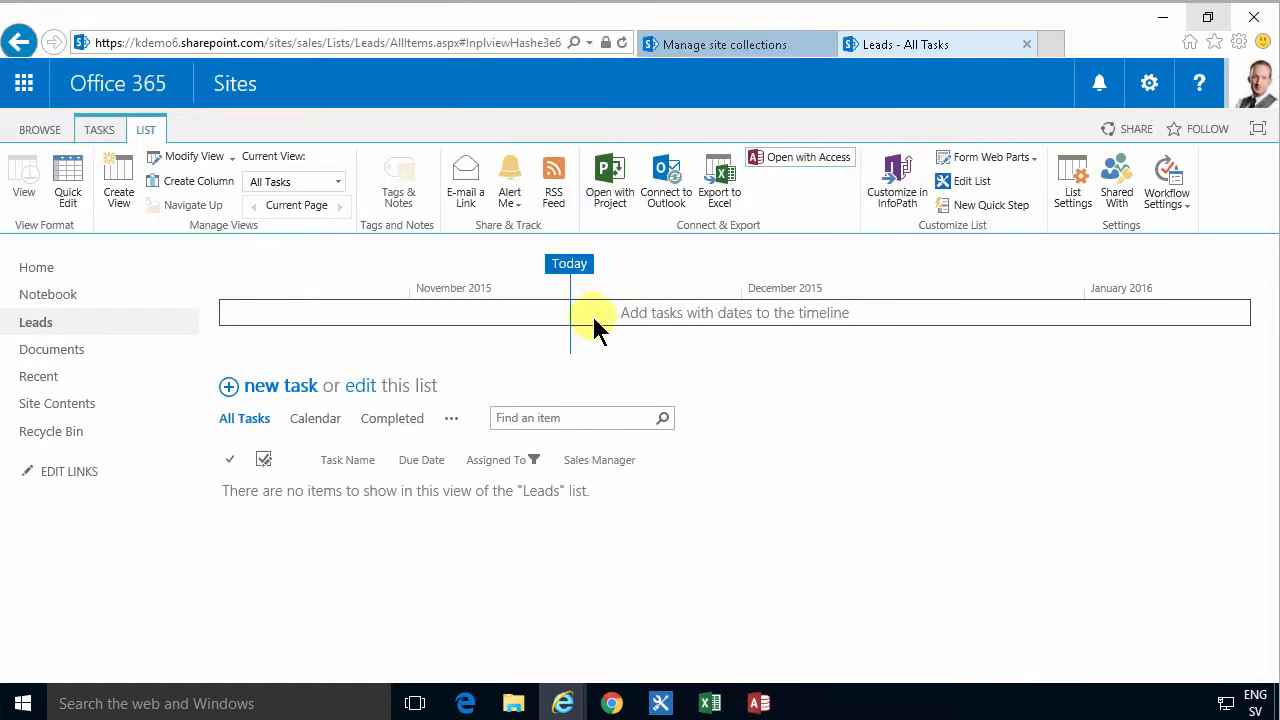
- Maximize the Leads1 database window and open the UserInfo table
click(808, 157)
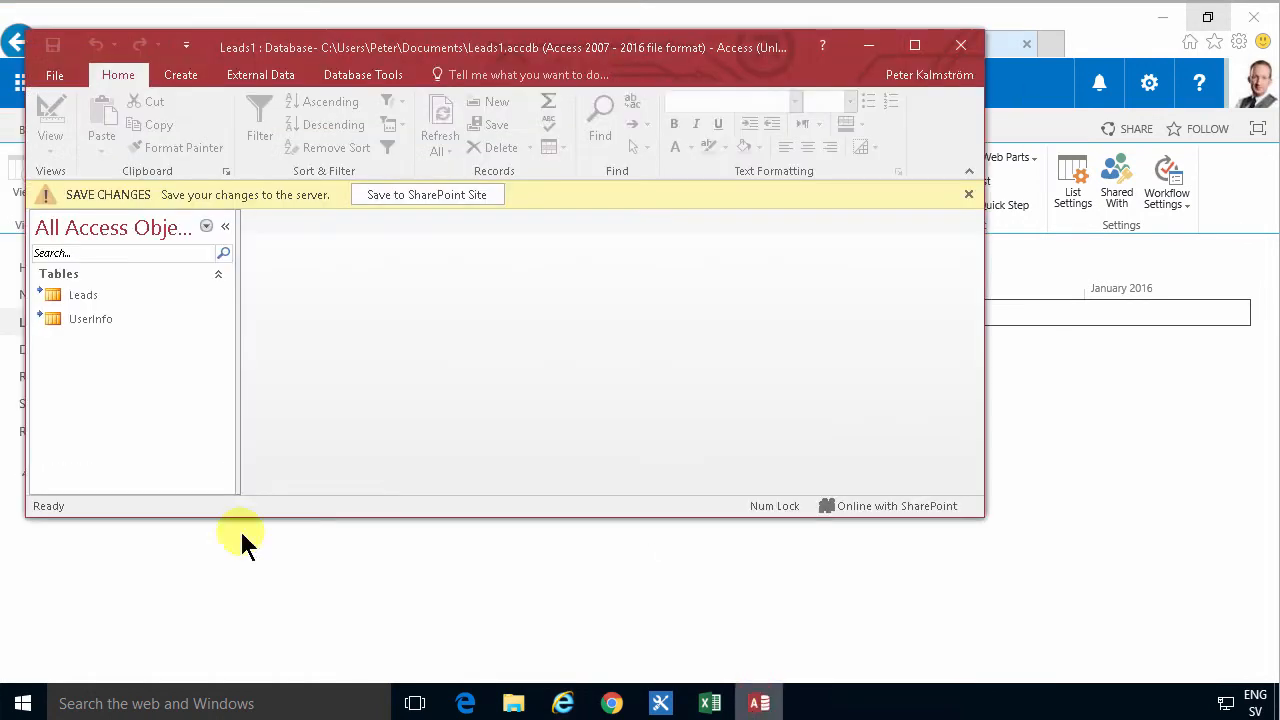
click(914, 45)
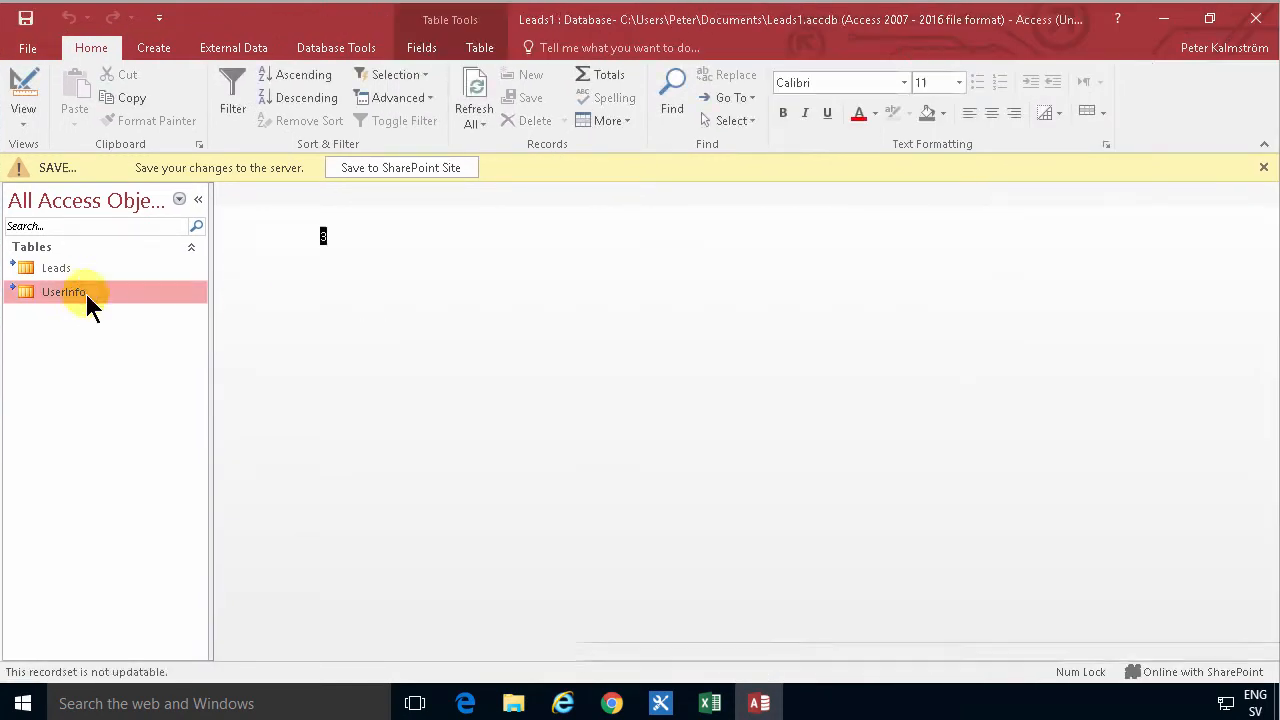
double_click(62, 291)
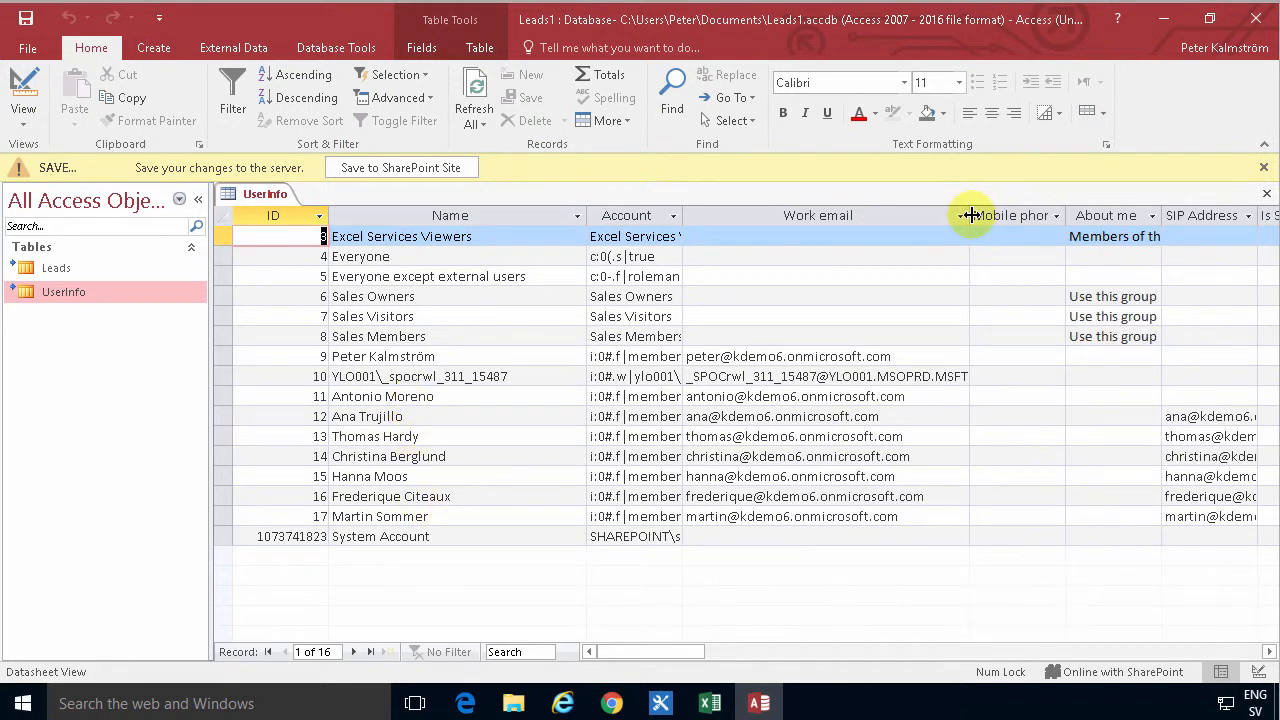
- Create a new blank Table1 with a Short Text field named Priority
click(154, 47)
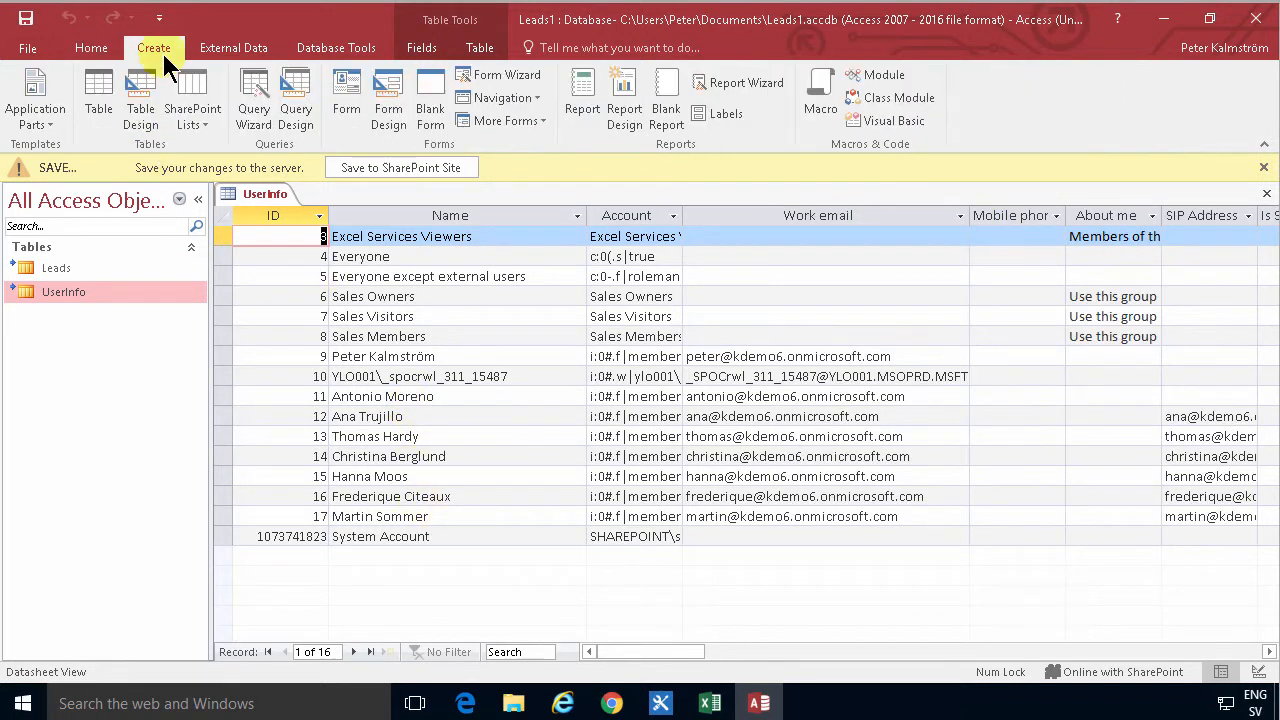
mouse_move(99, 95)
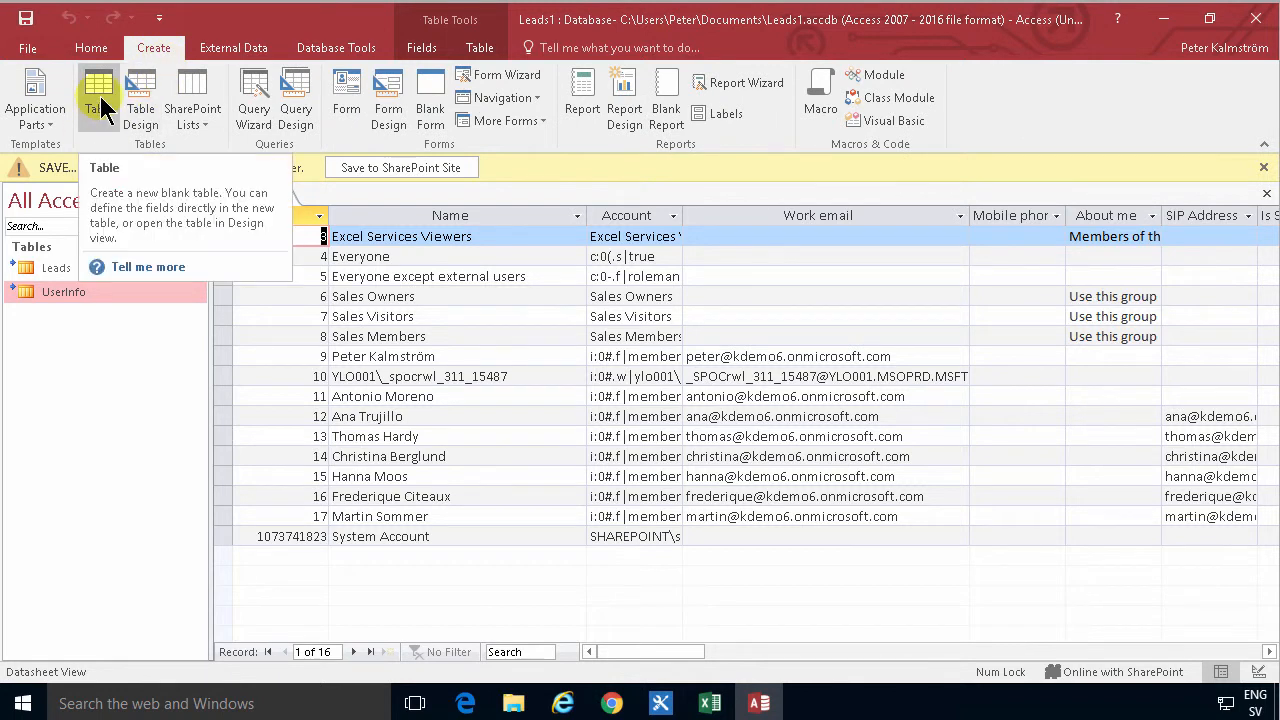
click(92, 90)
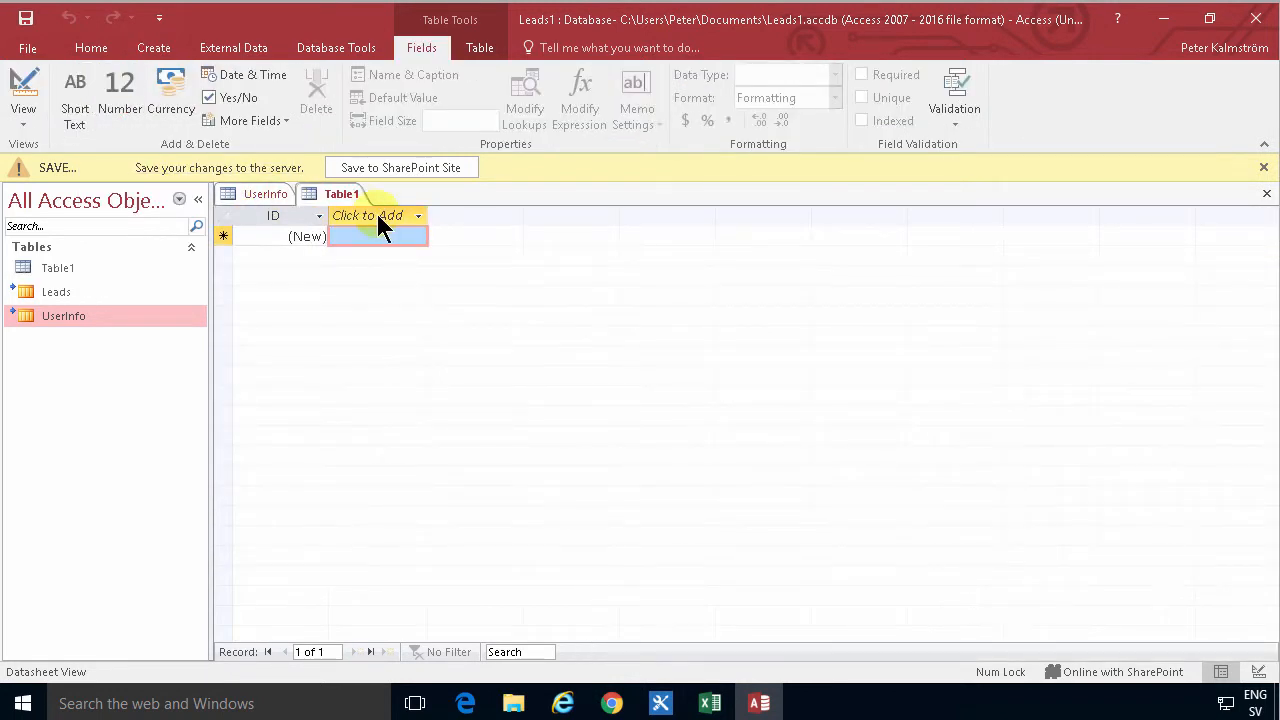
click(375, 215)
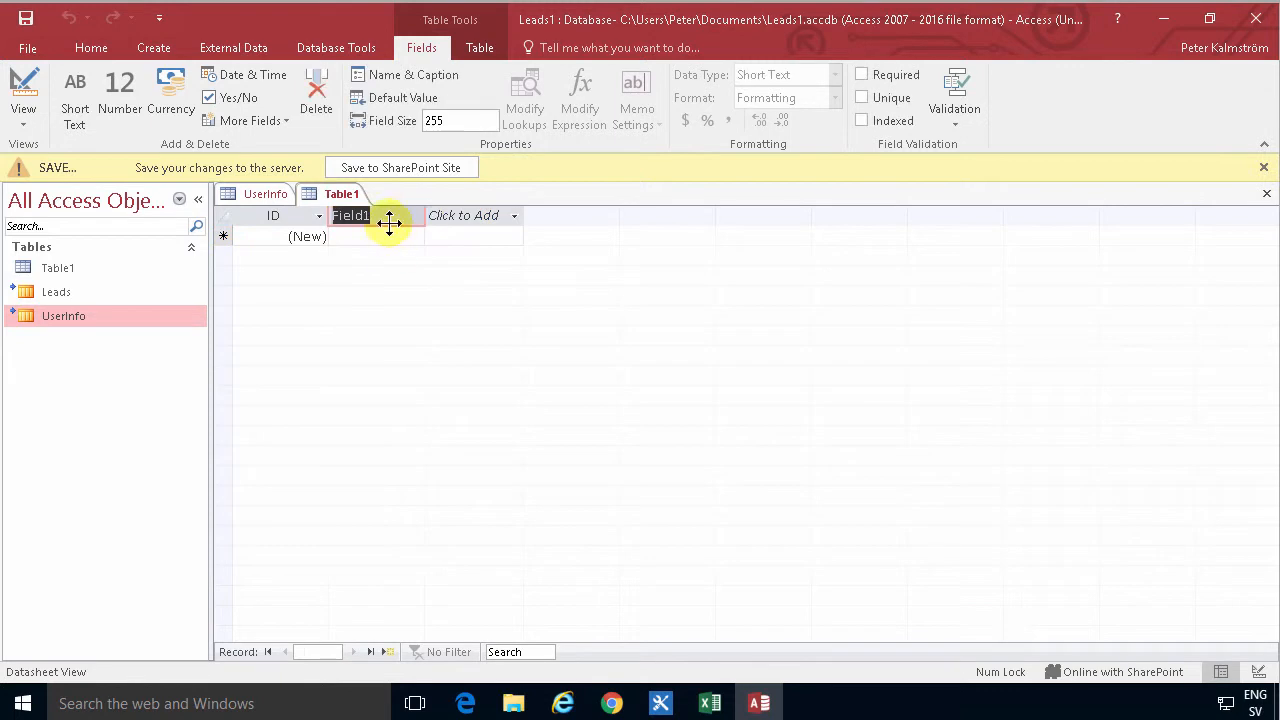
text(Priority)
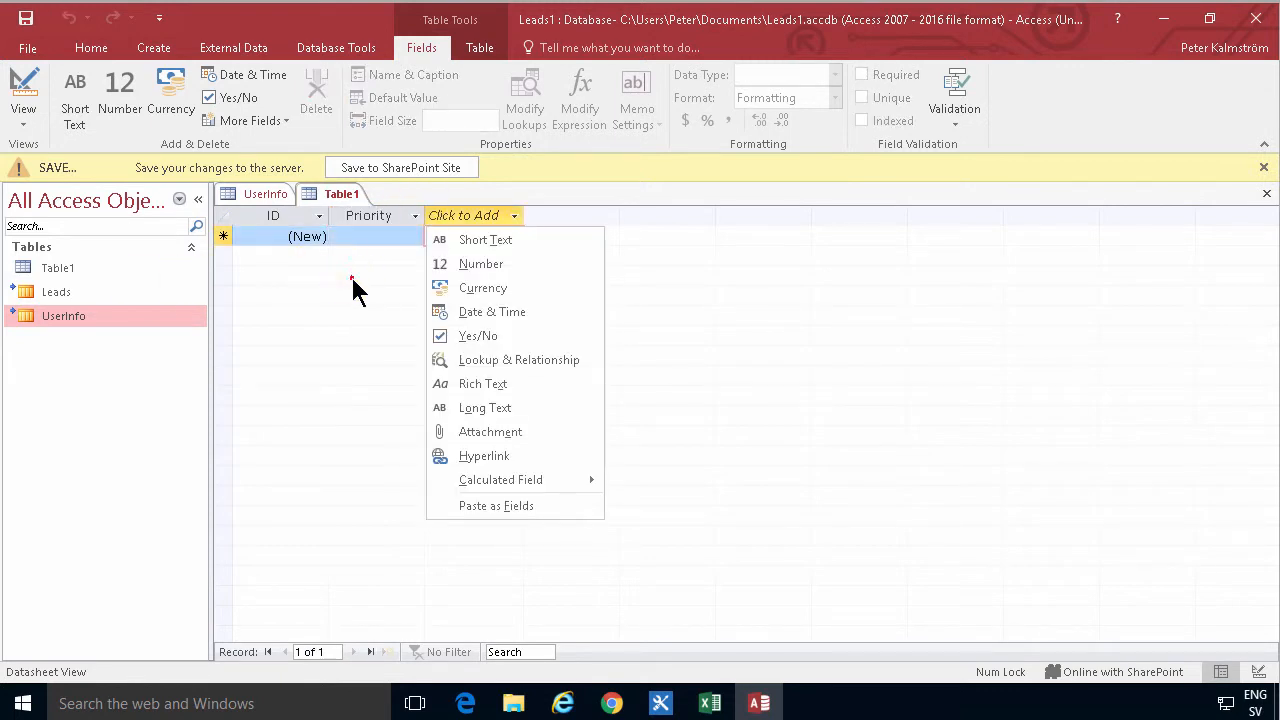
click(484, 239)
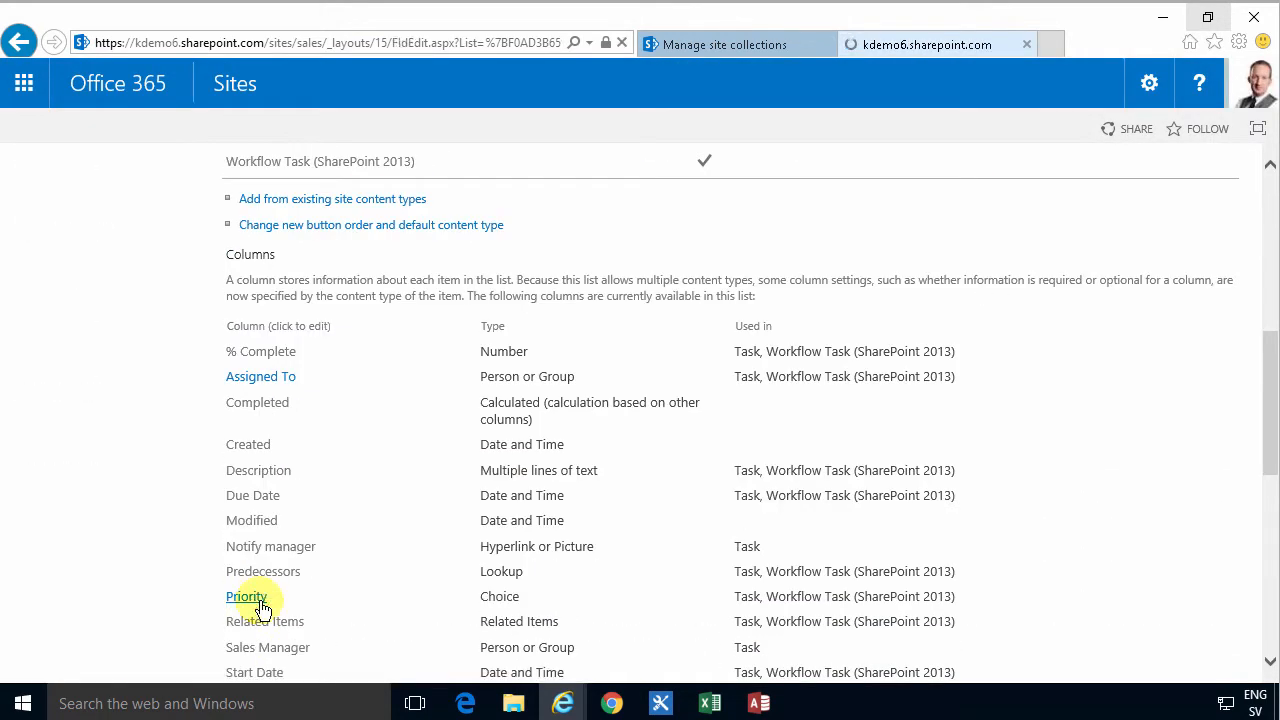
- Copy the Priority column's choices (1) High, (2) Normal and (3) Low from SharePoint
click(246, 596)
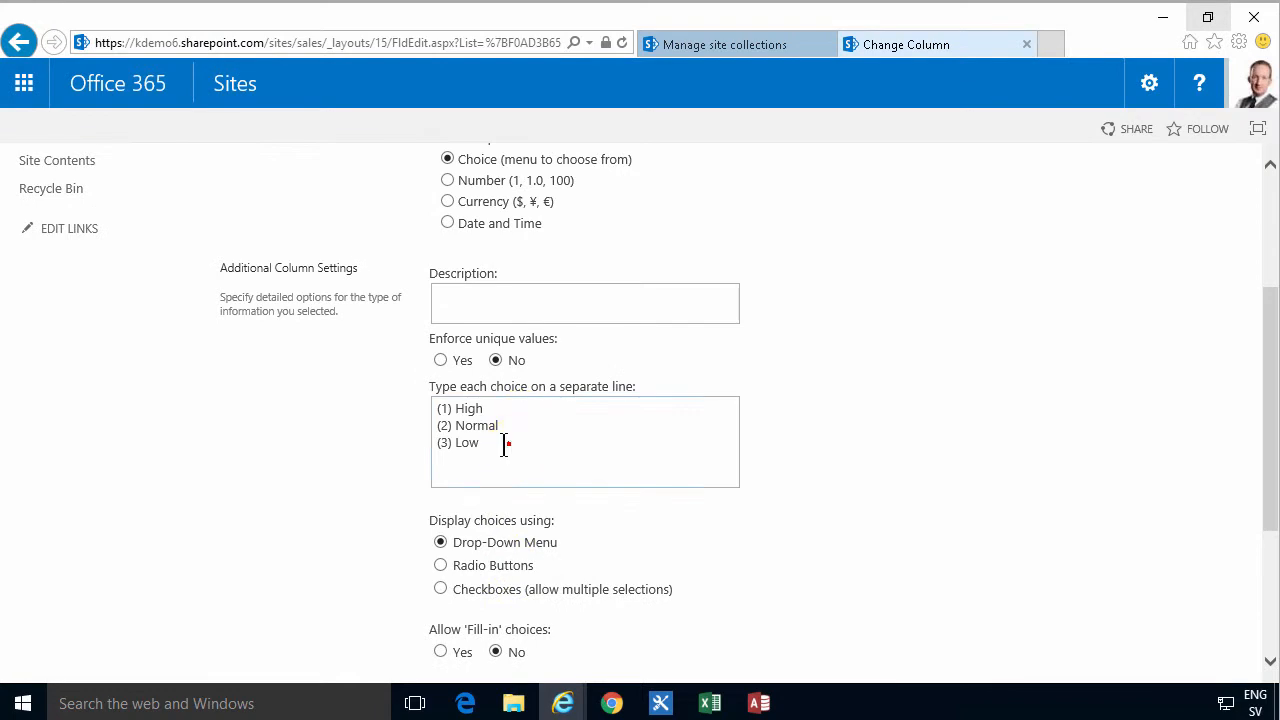
click(758, 703)
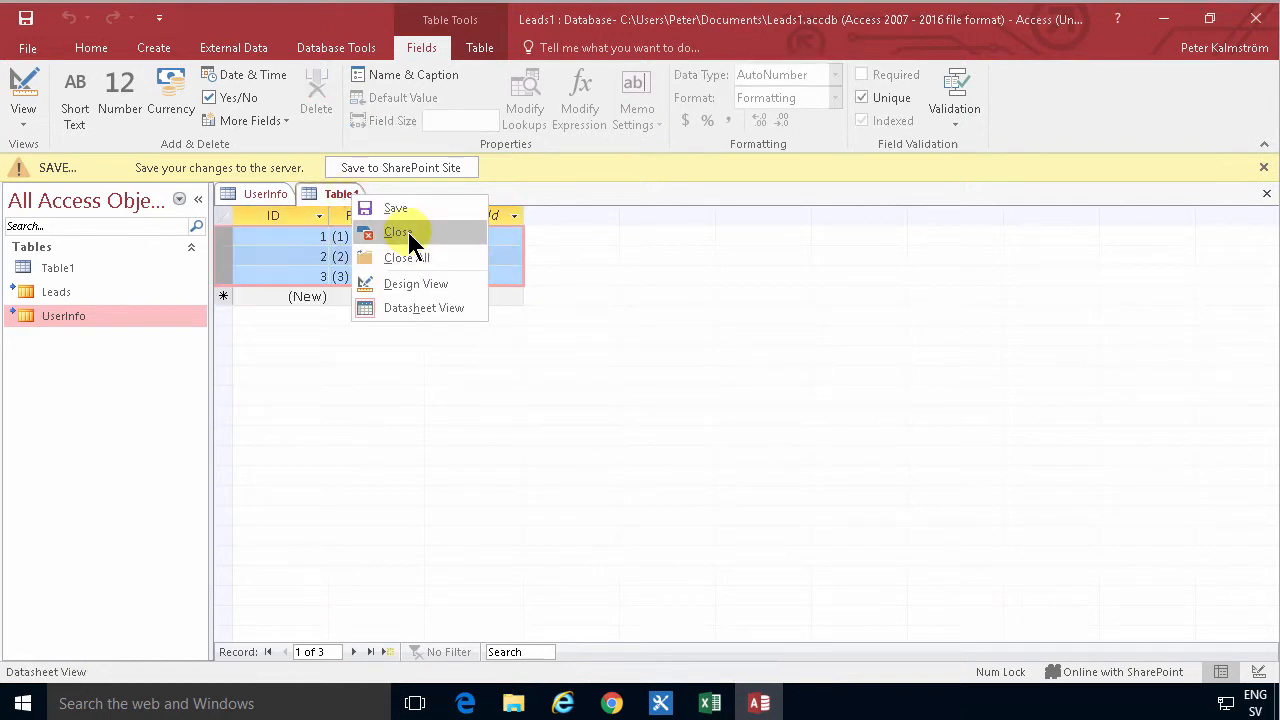
- Save the priorities table as Priorities, then create a Titles table holding ten pasted titles
click(396, 232)
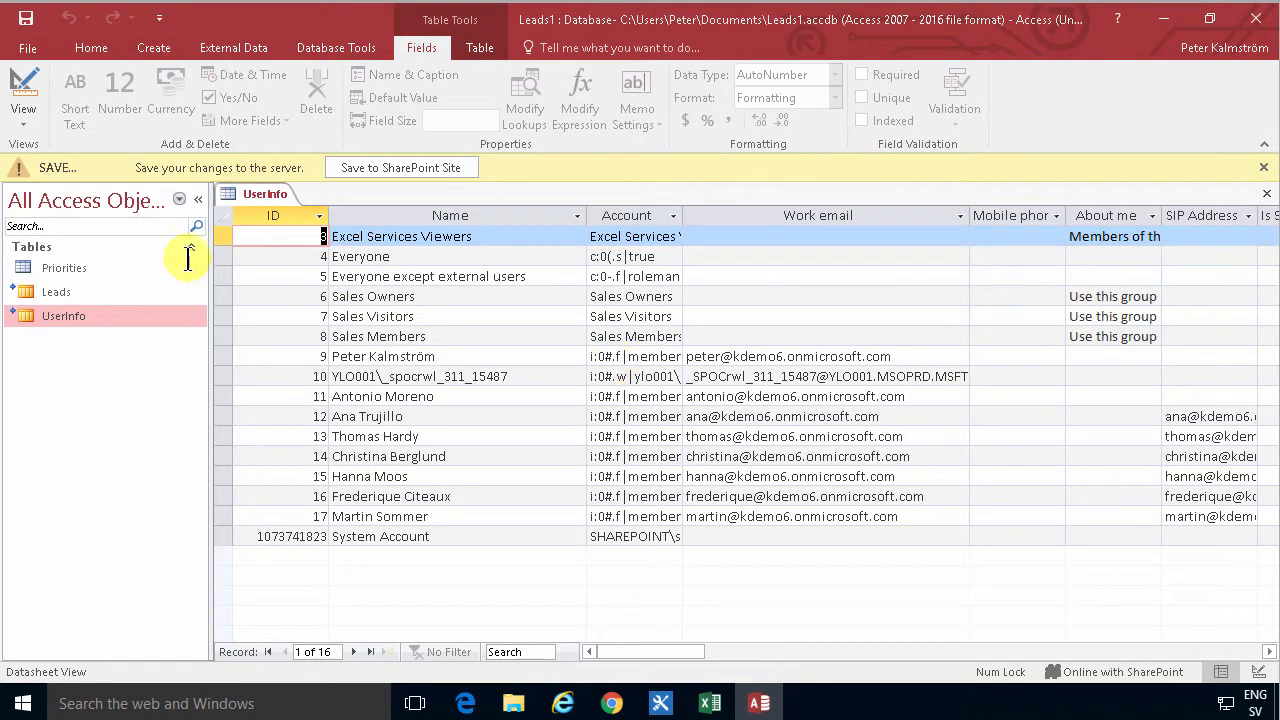
click(153, 47)
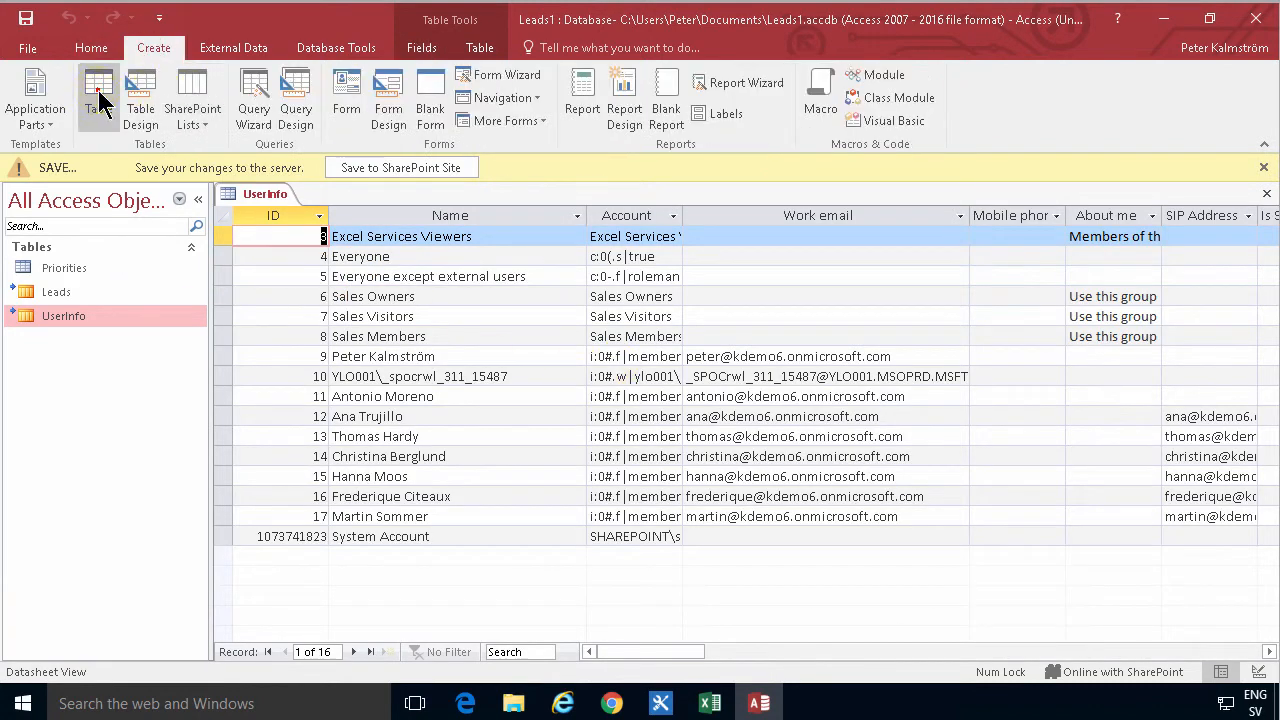
click(91, 88)
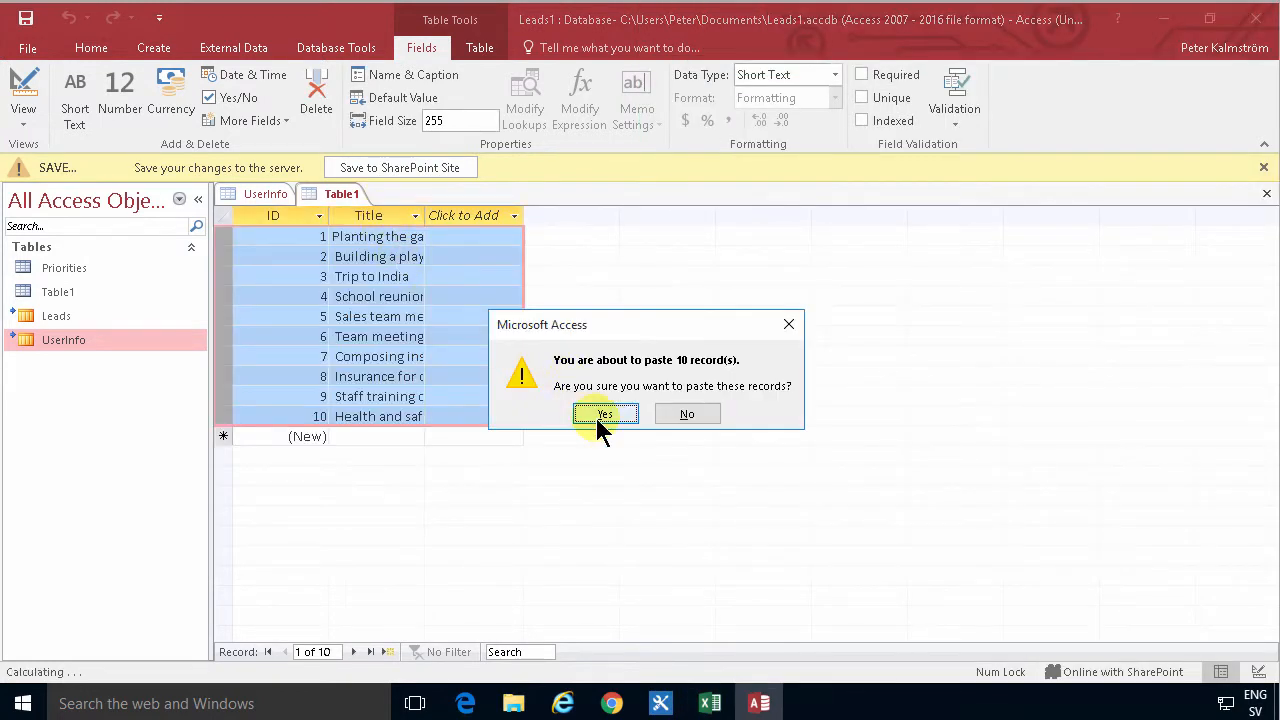
click(605, 413)
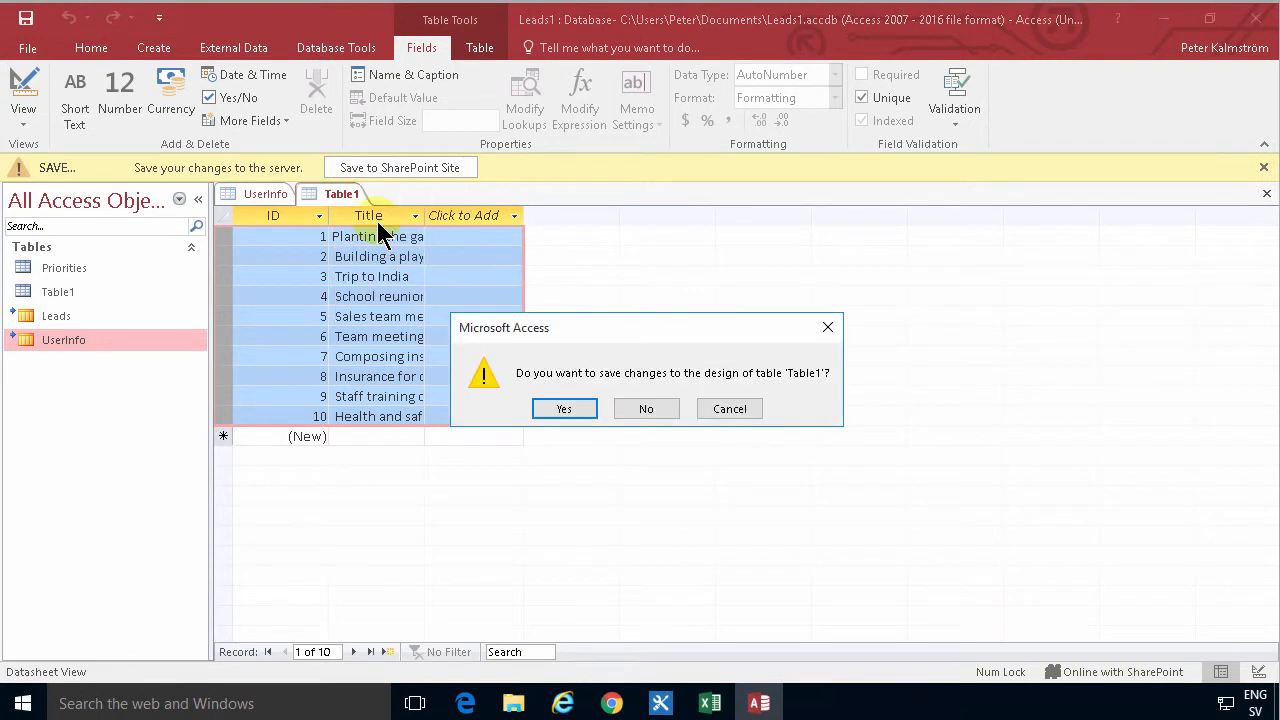
click(564, 408)
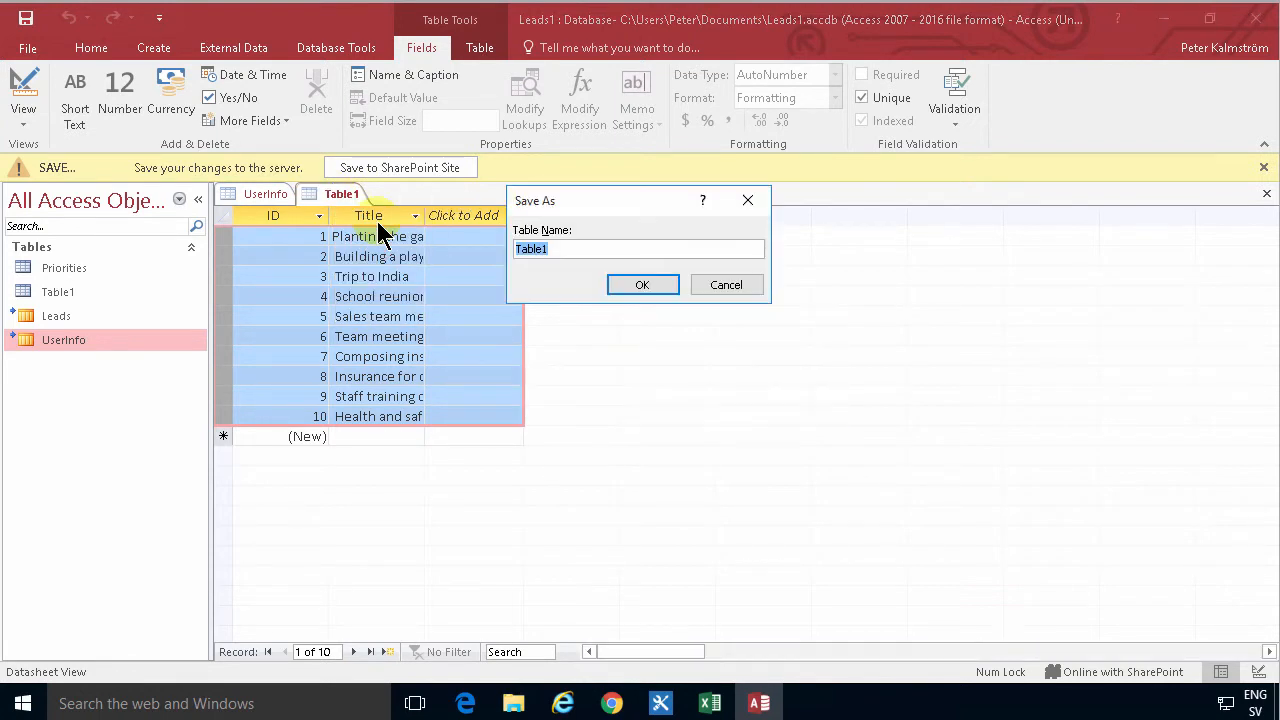
text(Ti)
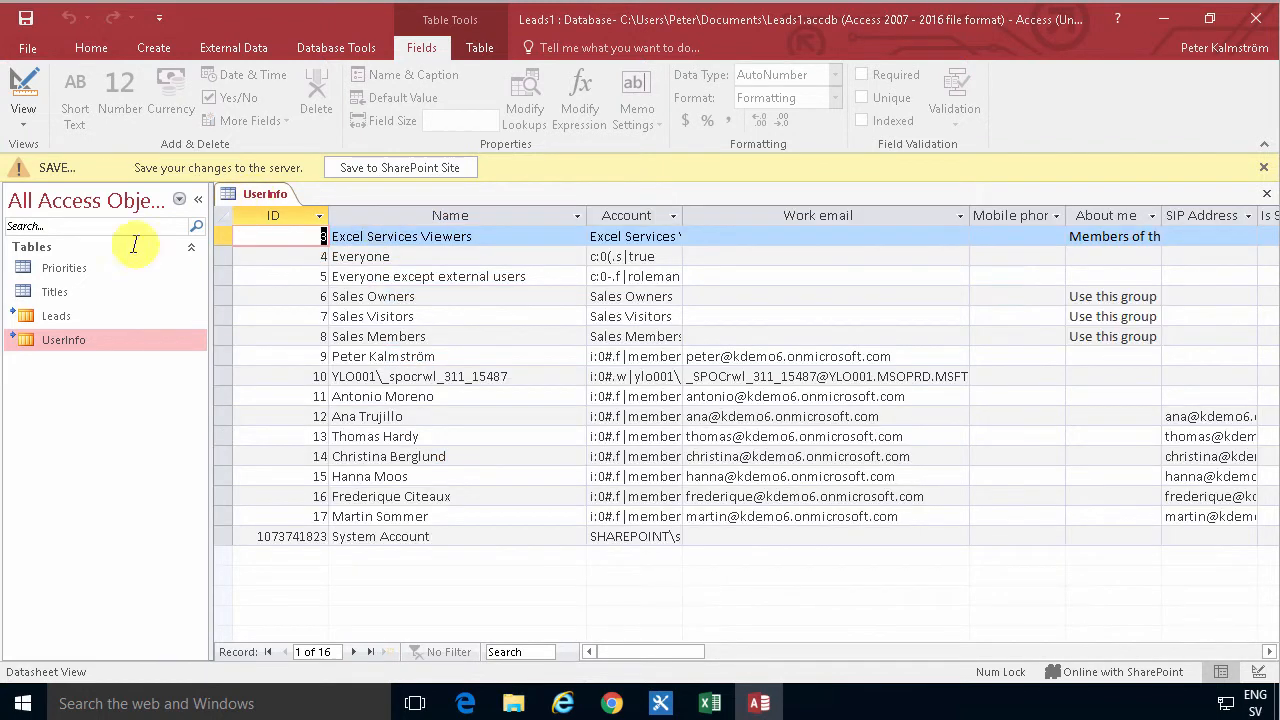
click(153, 47)
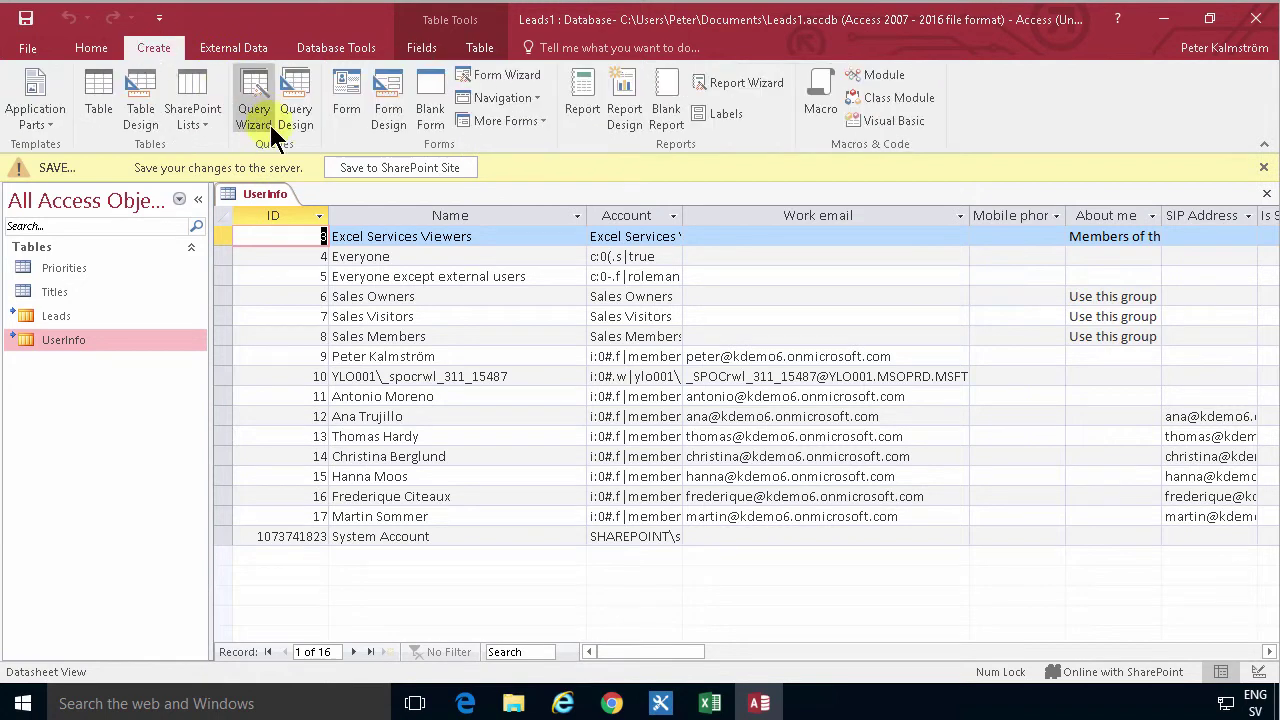
mouse_move(260, 96)
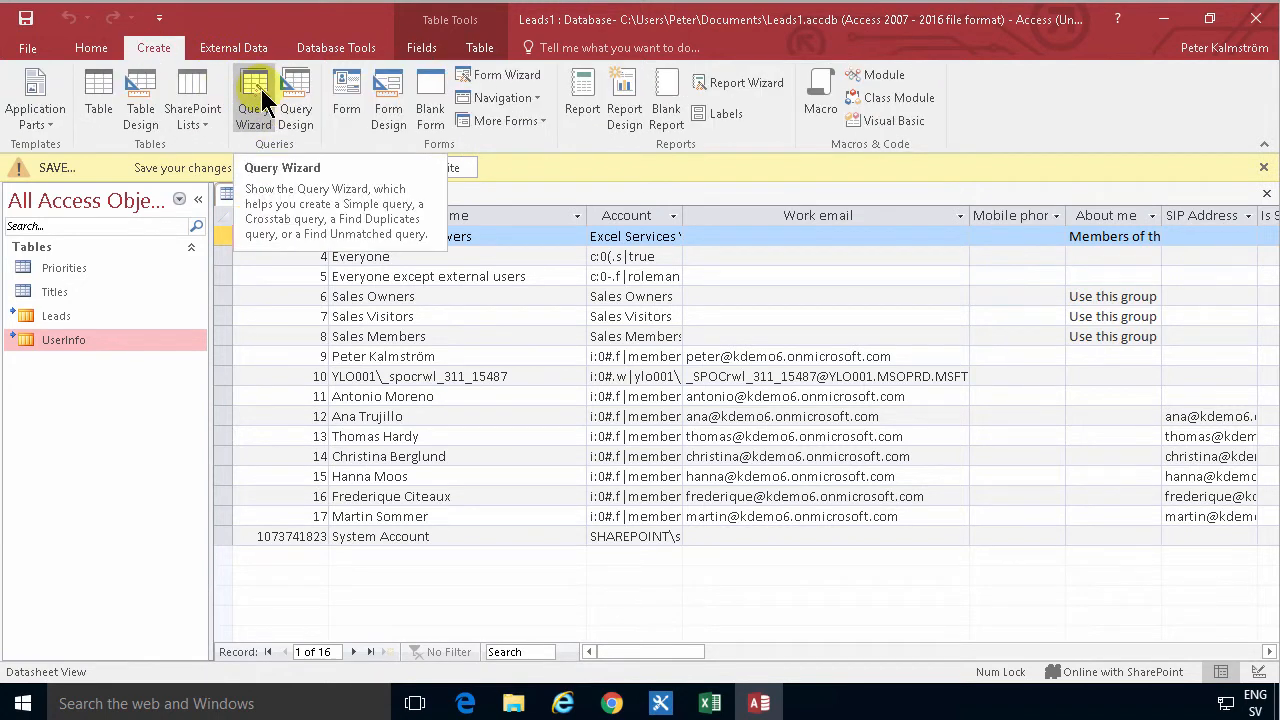
click(253, 95)
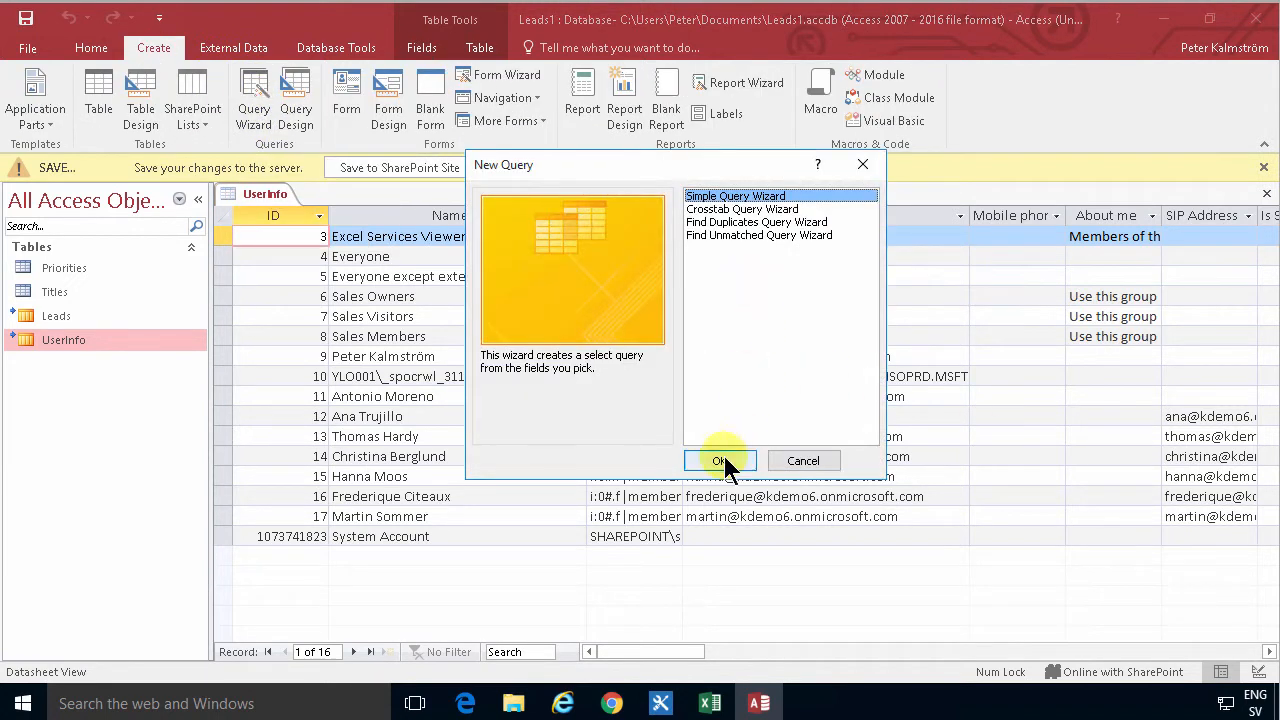
click(719, 460)
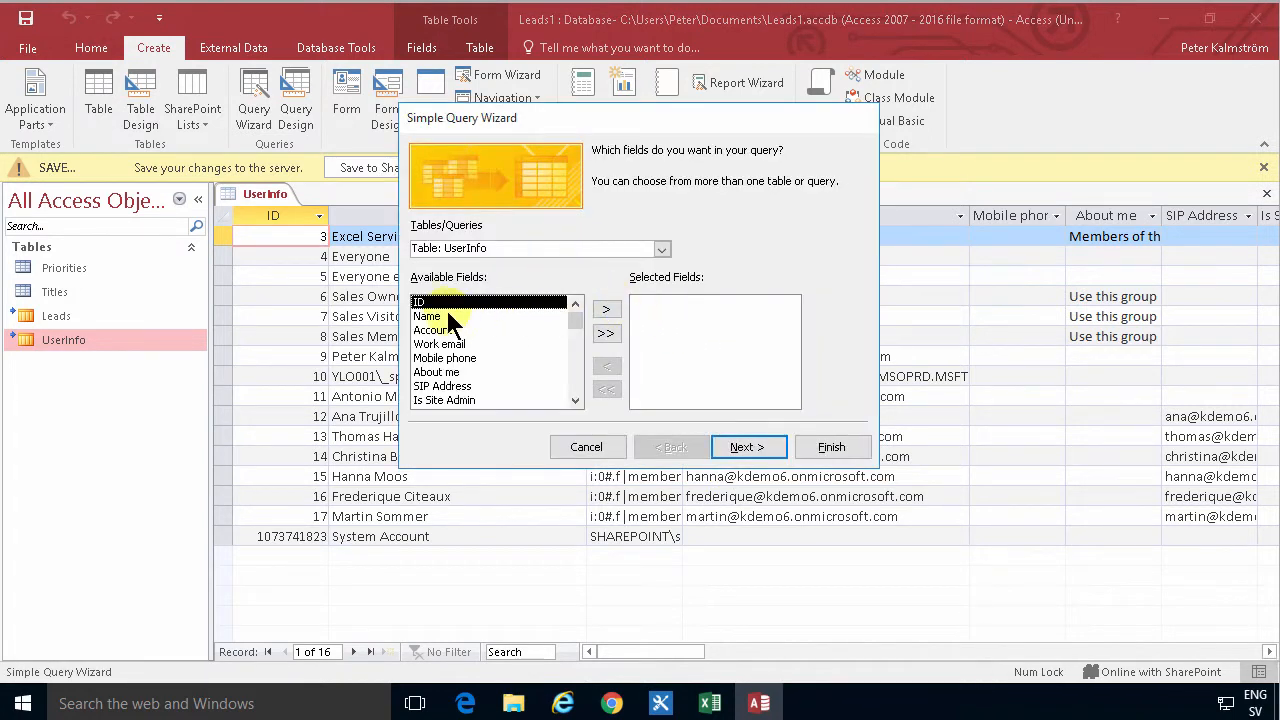
click(606, 308)
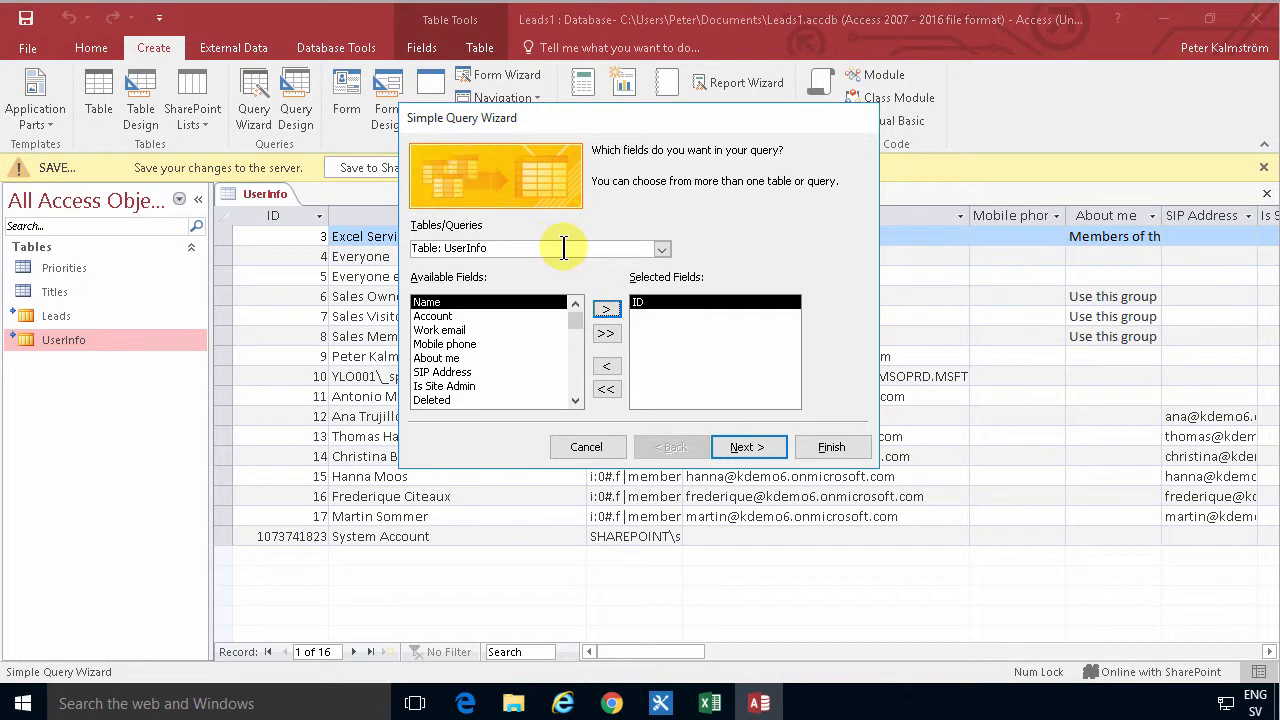
click(440, 330)
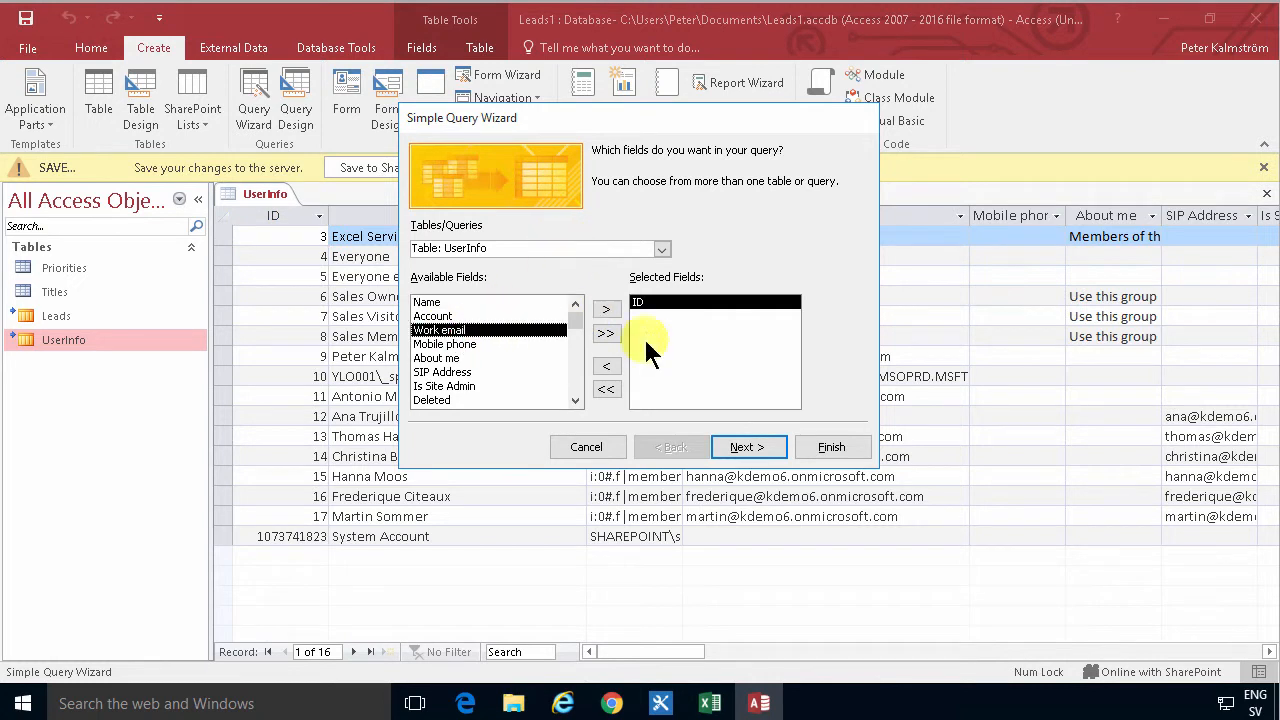
click(606, 308)
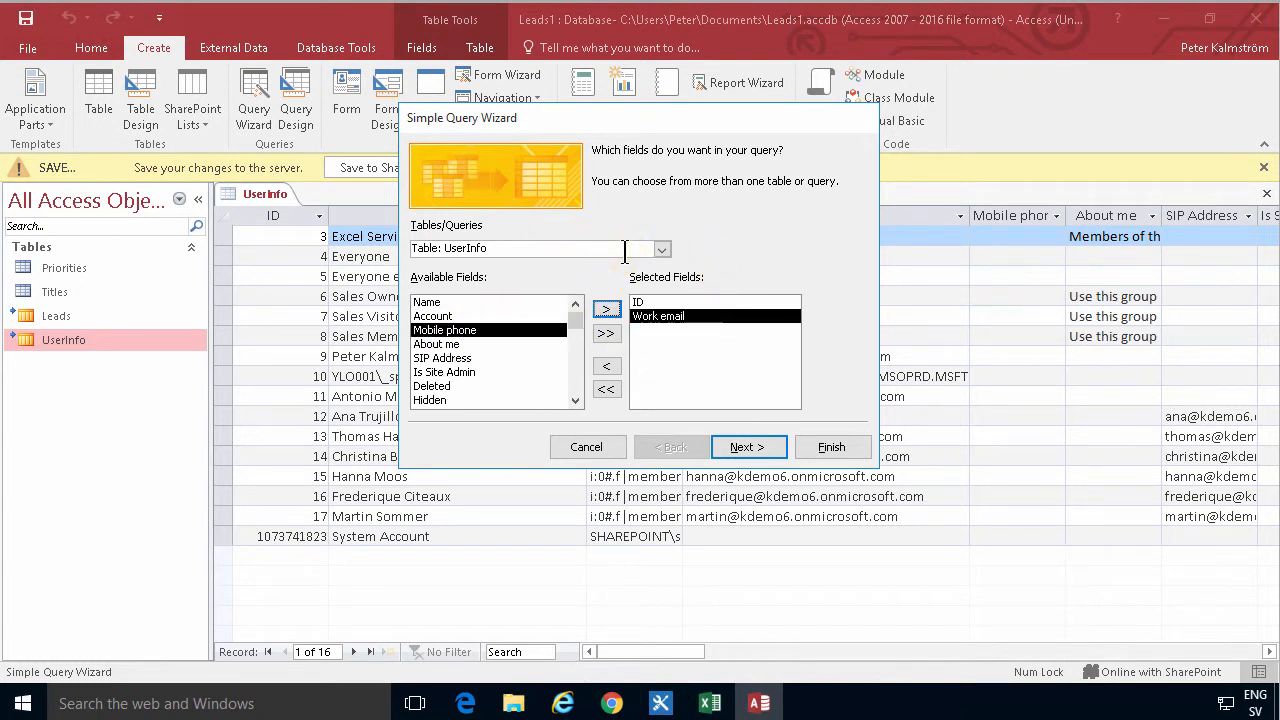
click(660, 248)
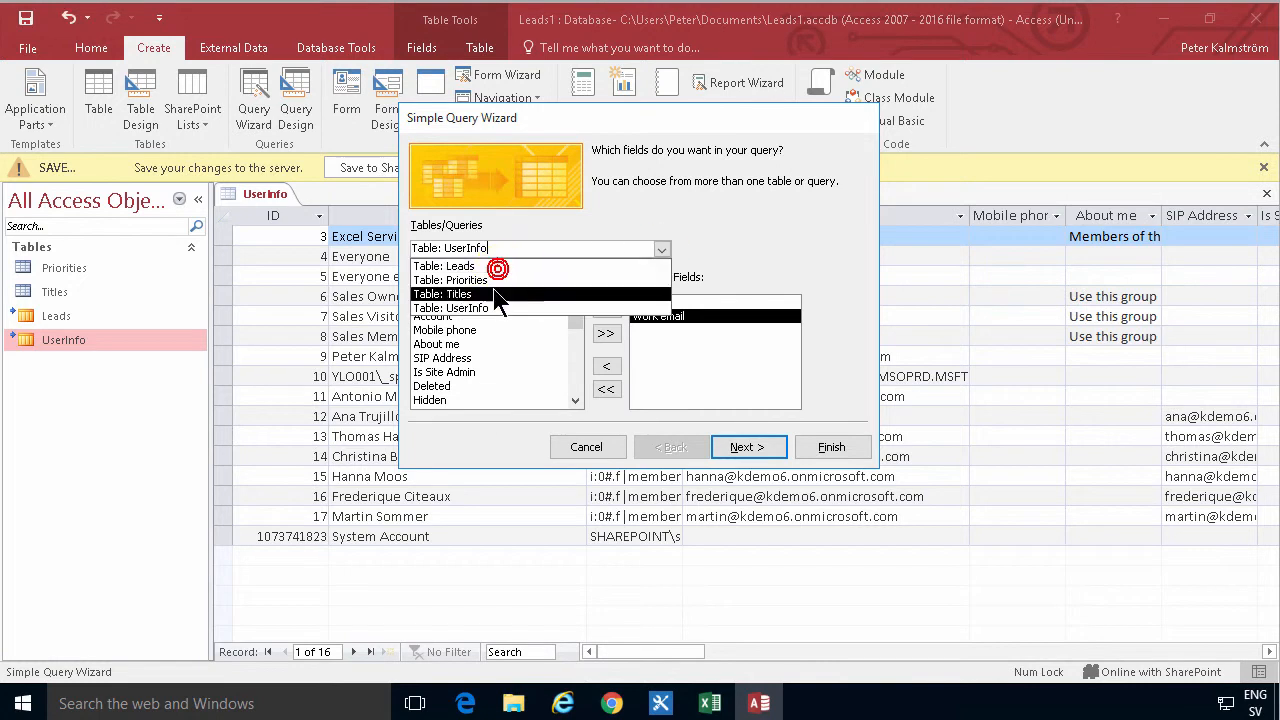
click(450, 280)
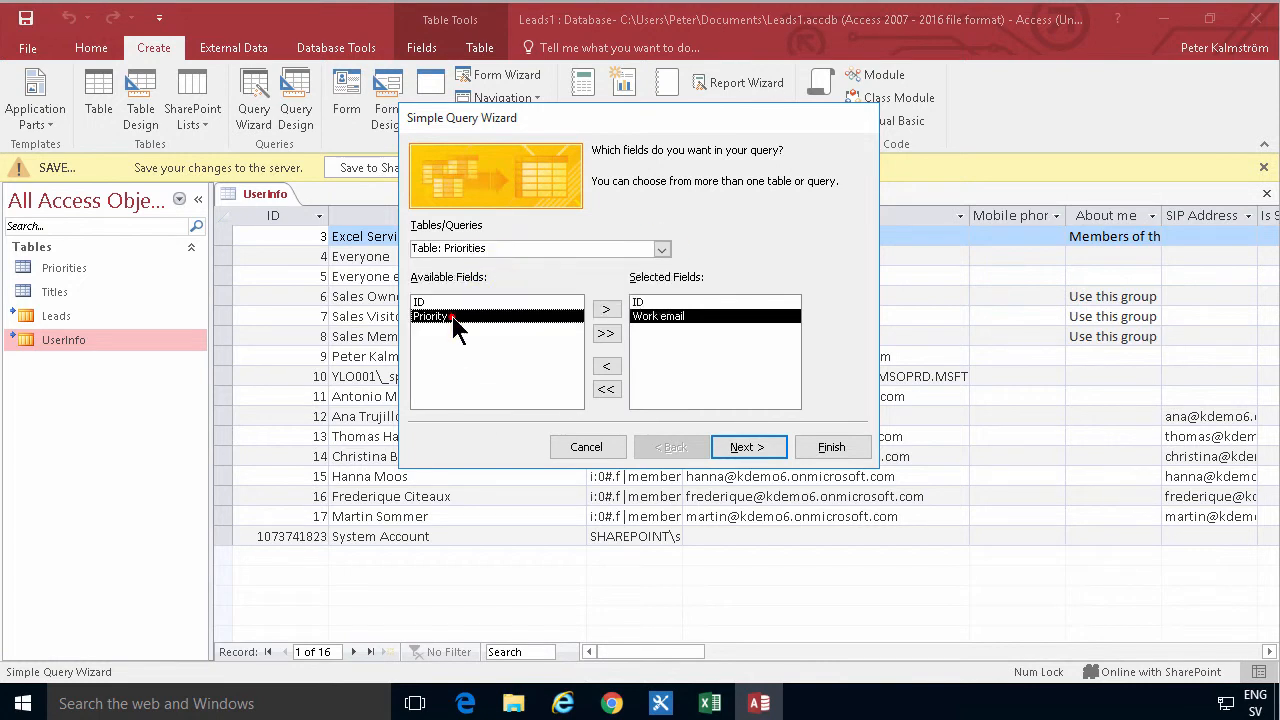
click(606, 309)
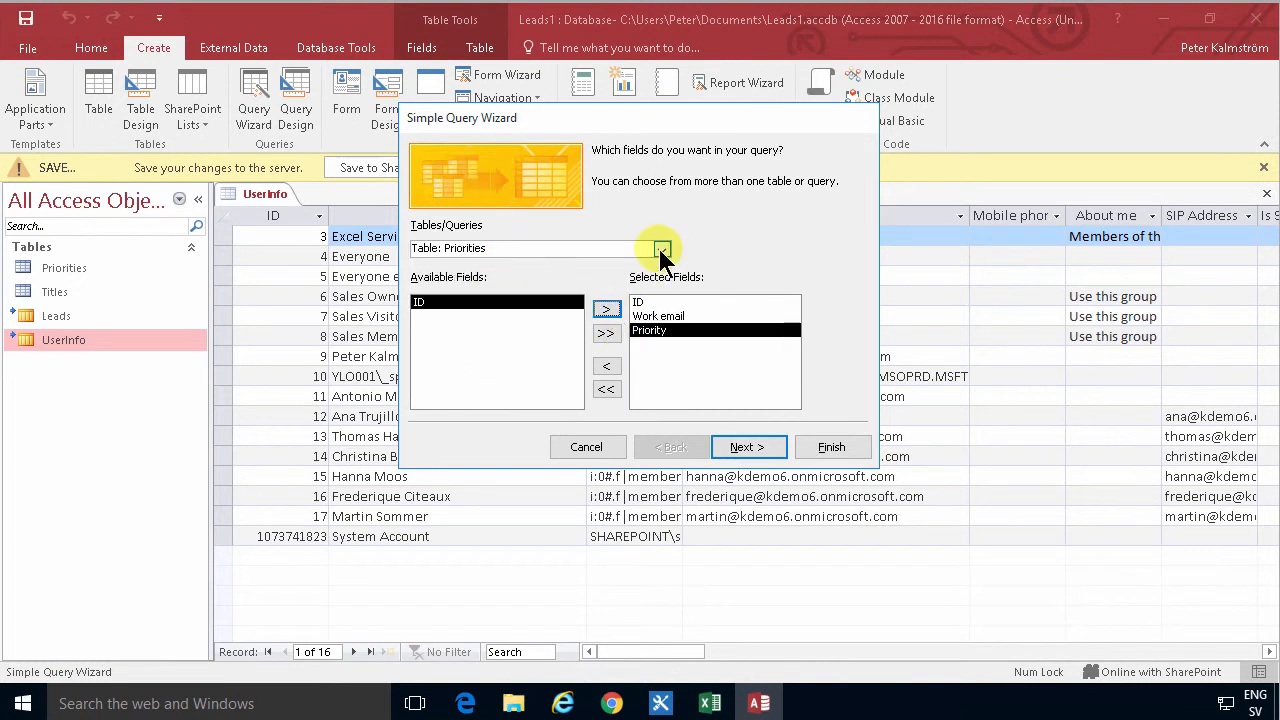
click(659, 248)
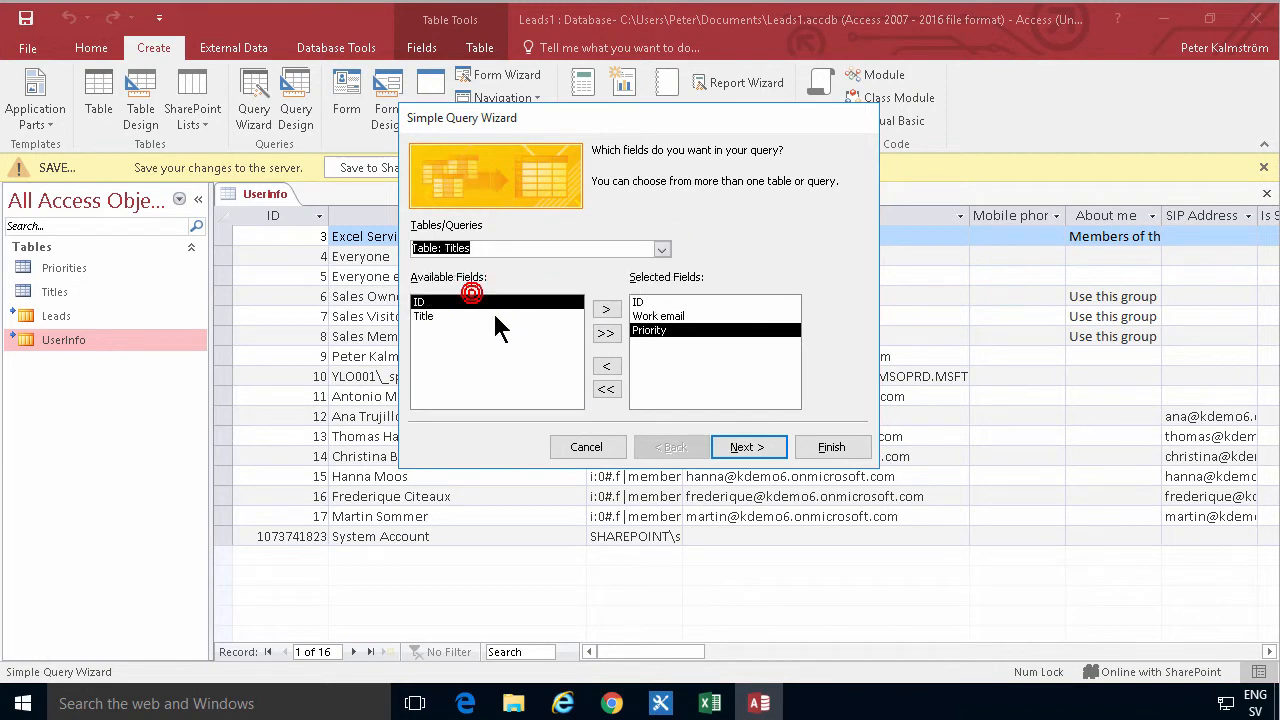
click(606, 308)
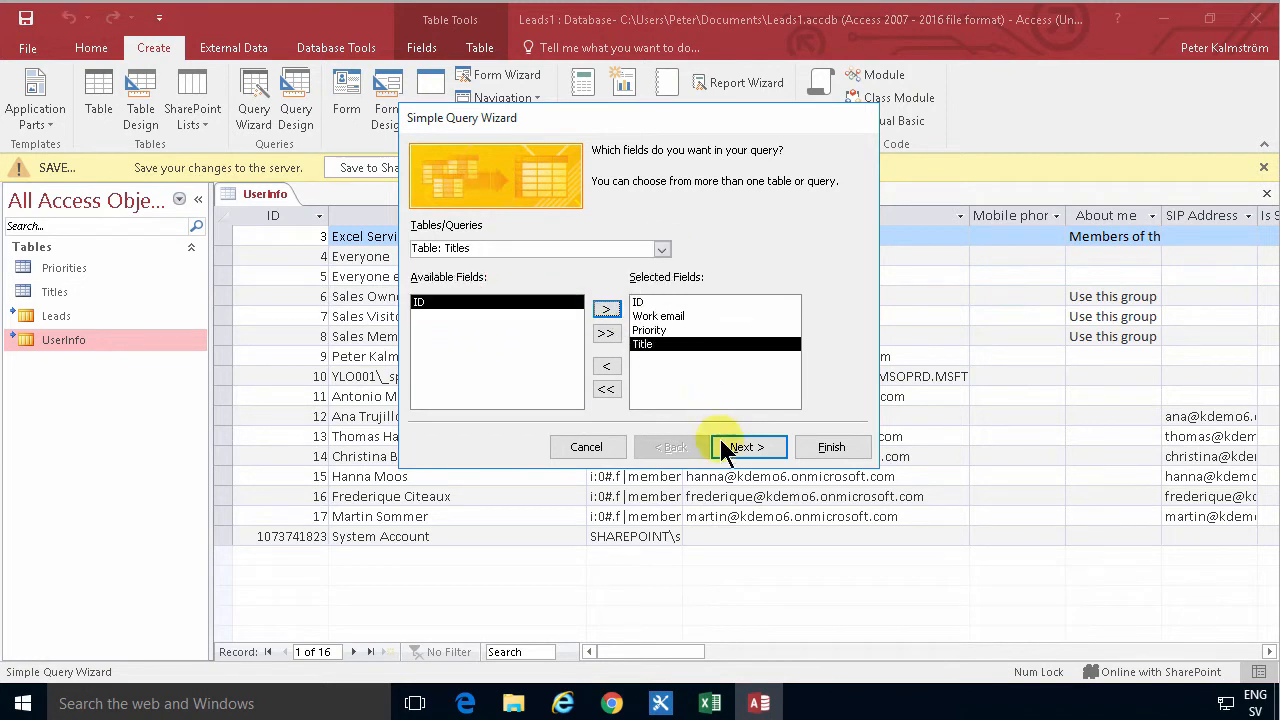
mouse_move(748, 447)
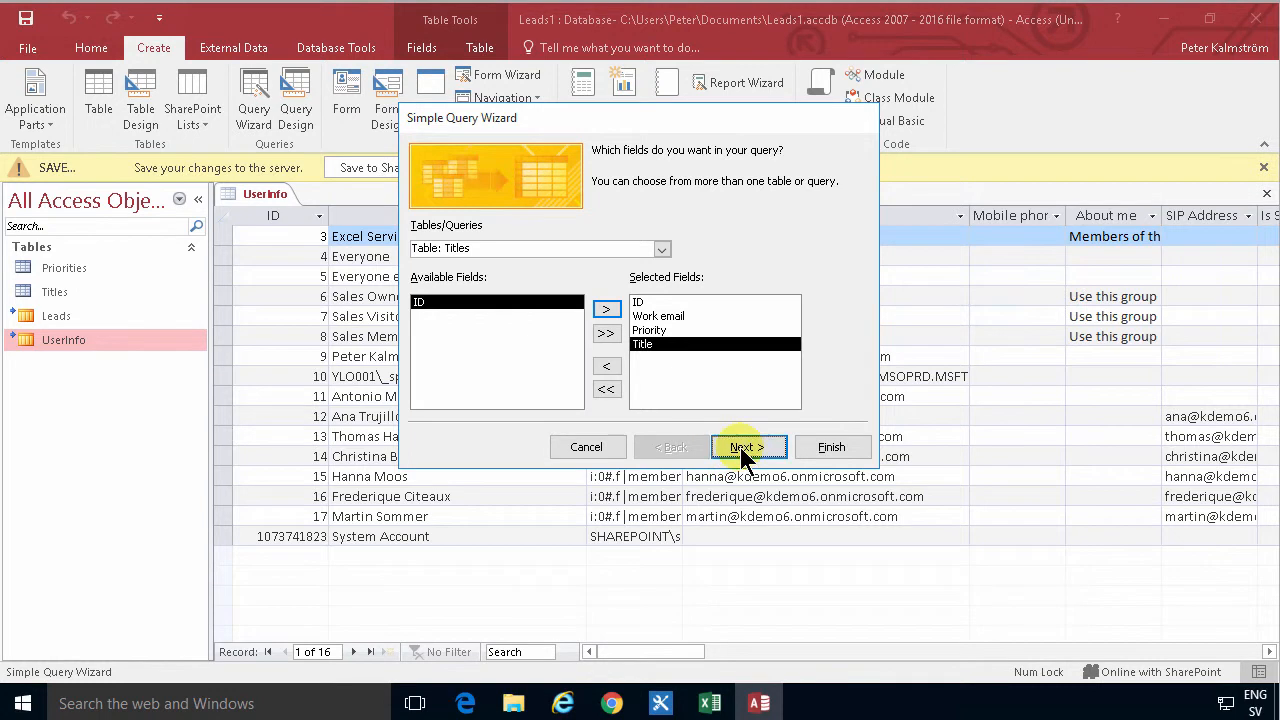
click(747, 446)
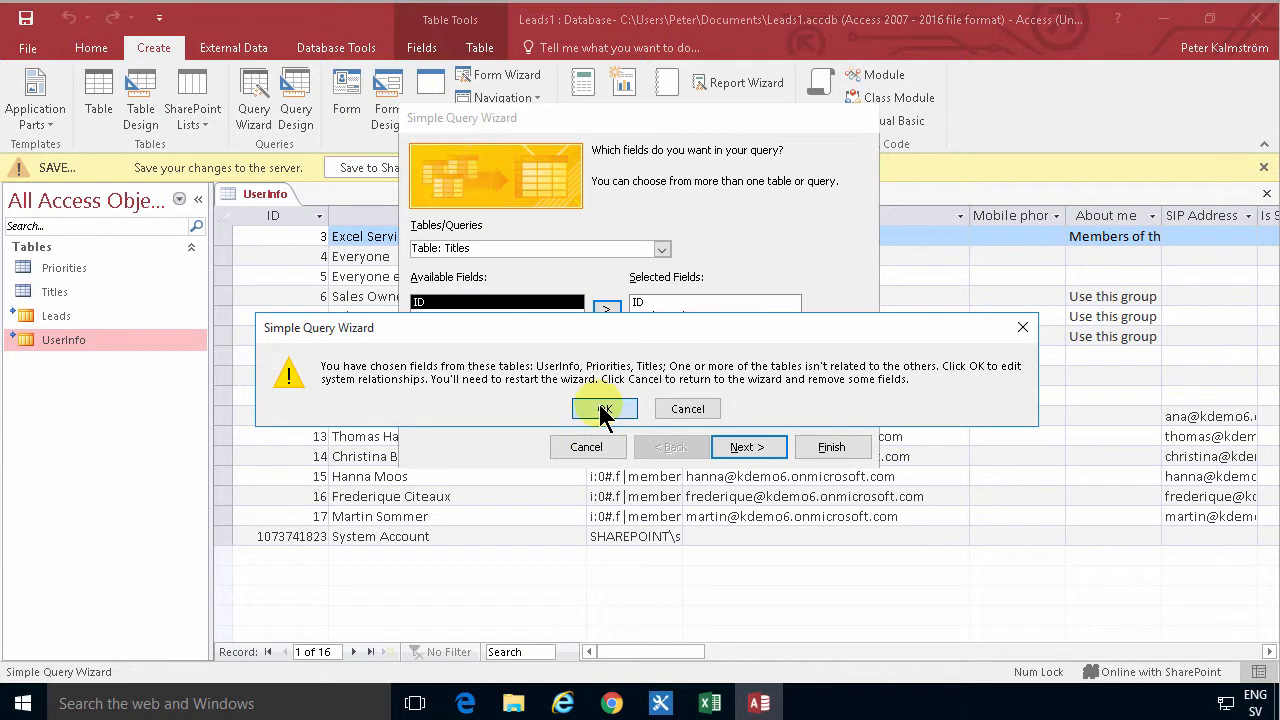
click(604, 408)
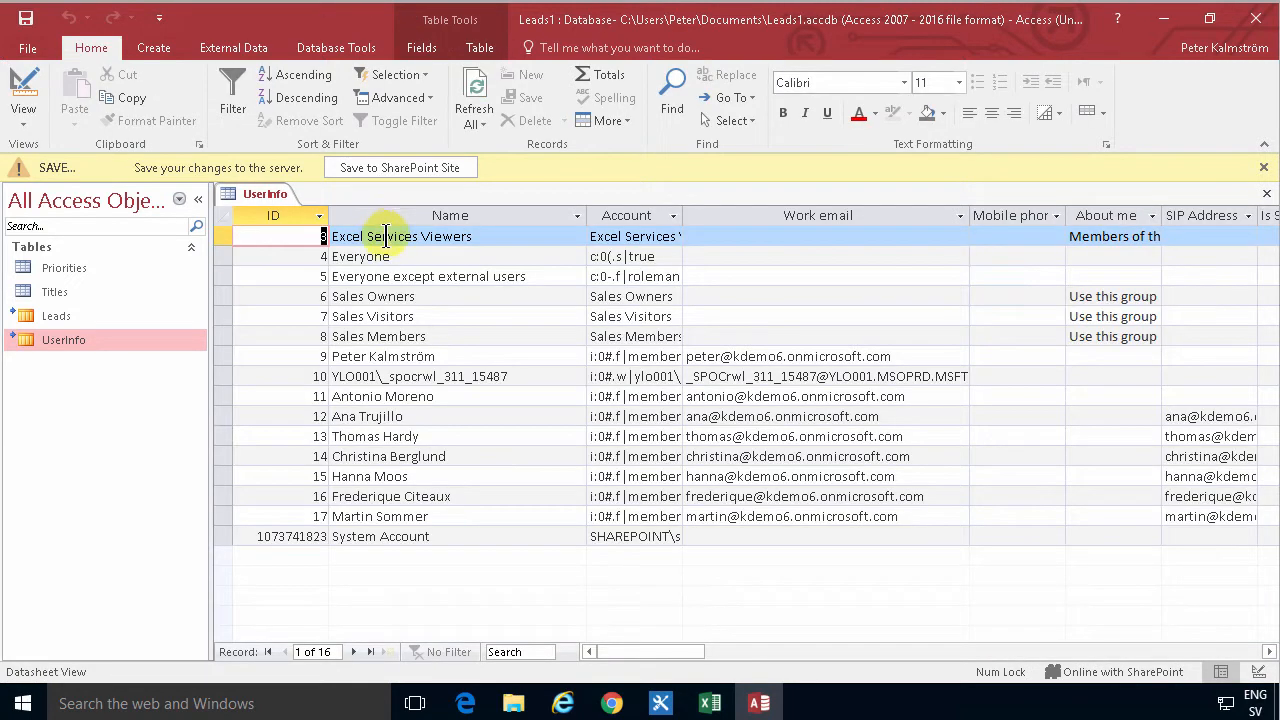
- Start a design-view query and add the Priorities, Titles and UserInfo tables
click(153, 47)
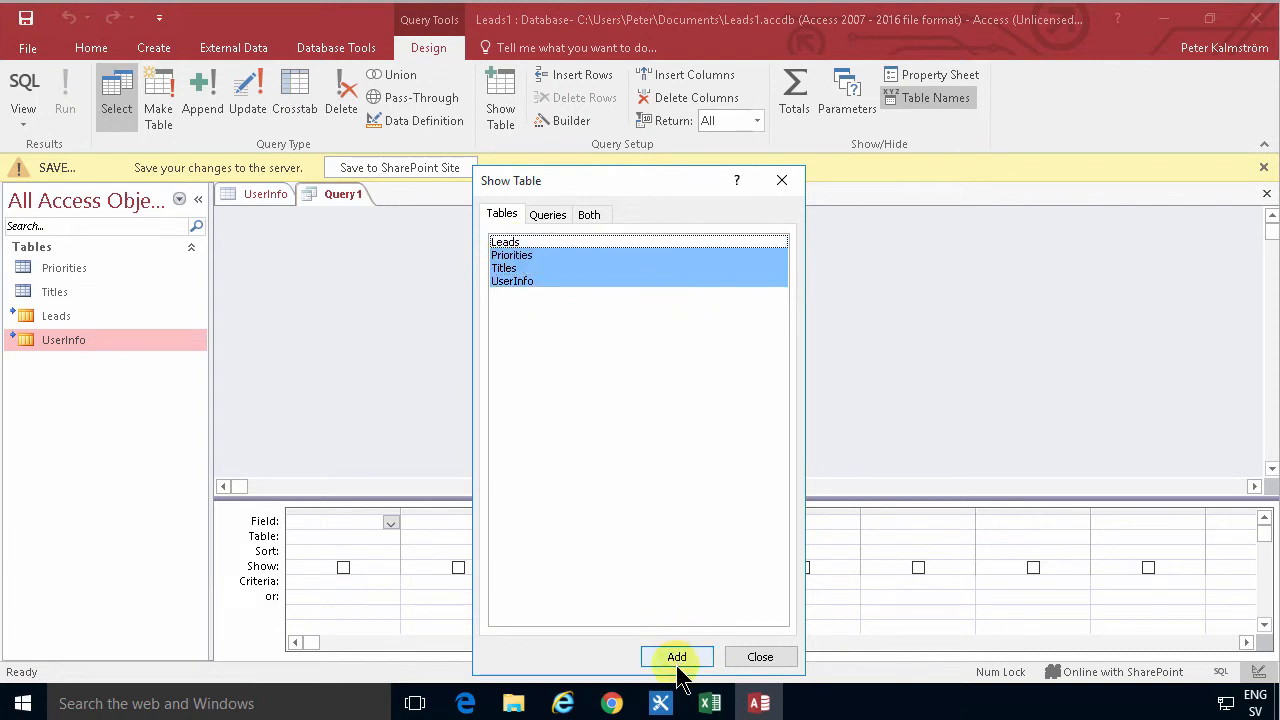
click(676, 656)
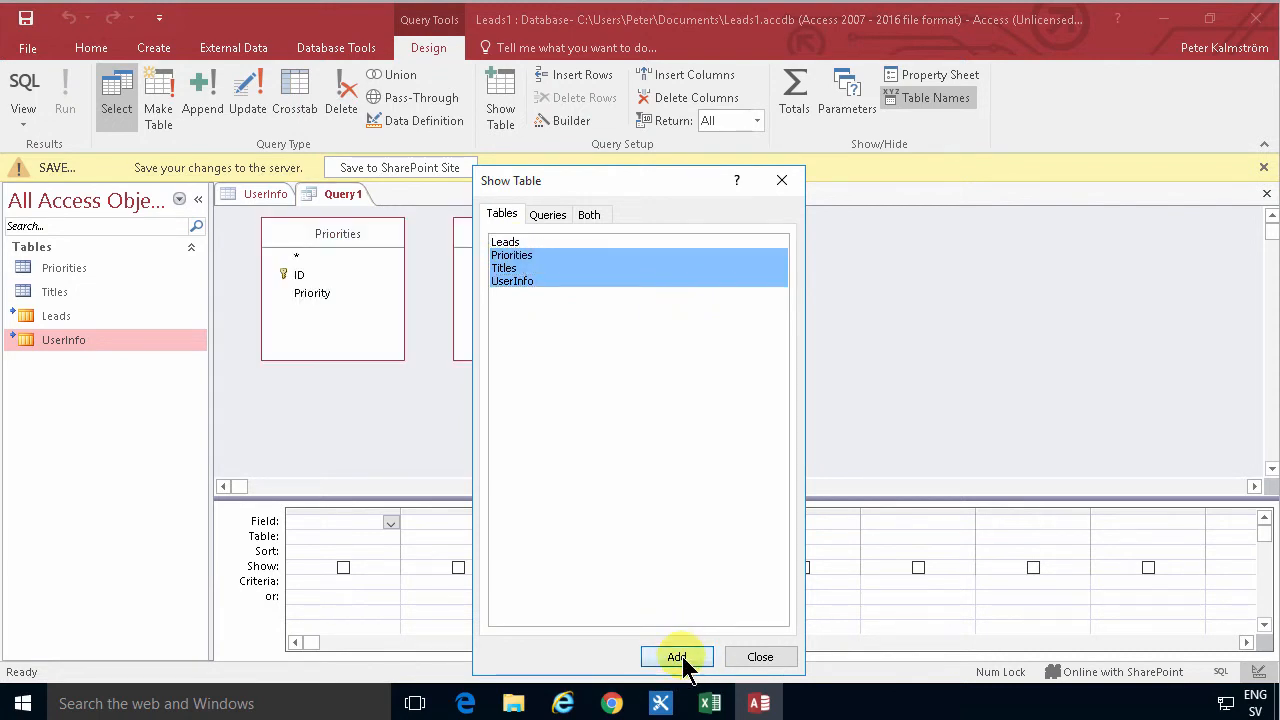
click(677, 656)
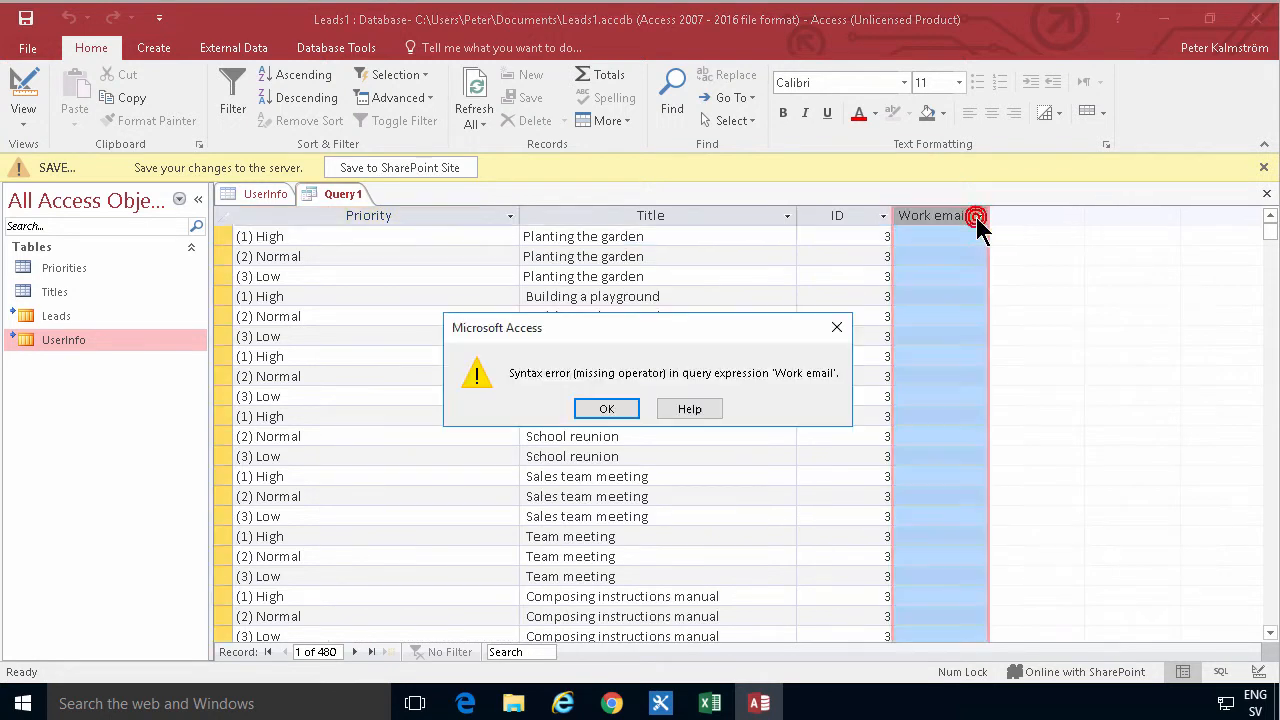
- Dismiss the Work email syntax error to show Query1's 480 rows
click(606, 408)
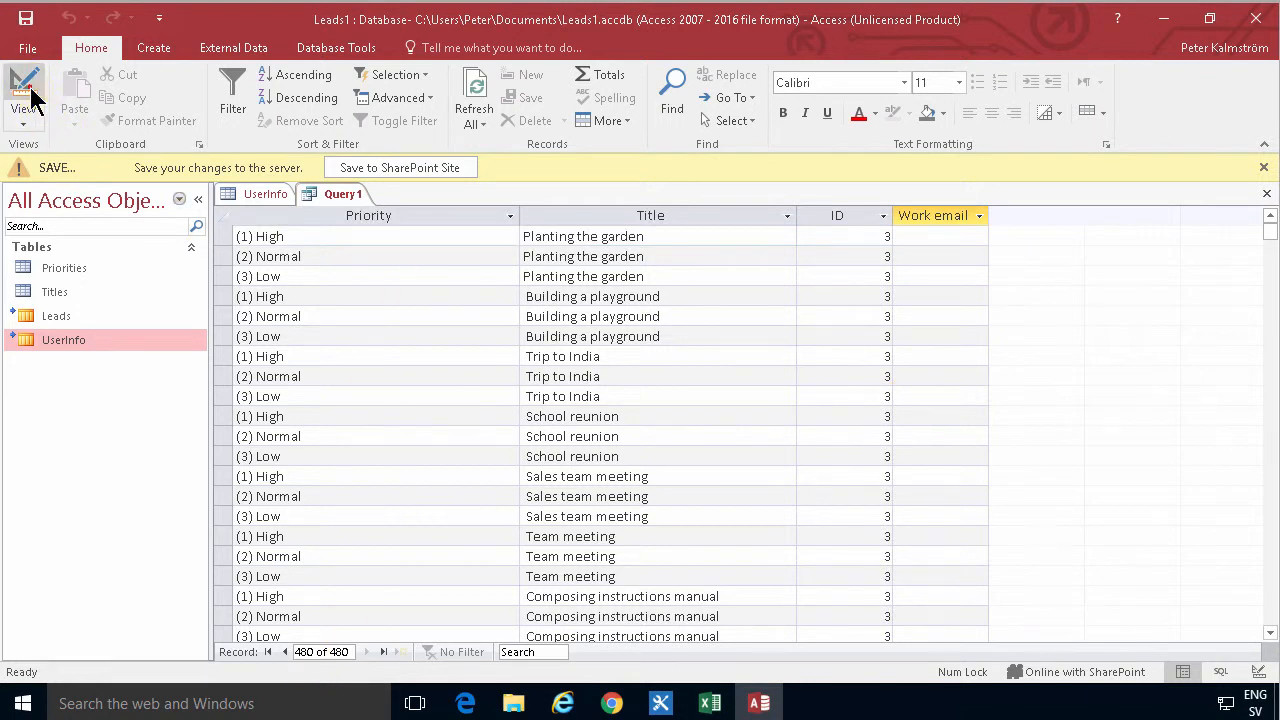
- Add a 'not null' Work email criterion and page through the resulting 270 records
click(23, 90)
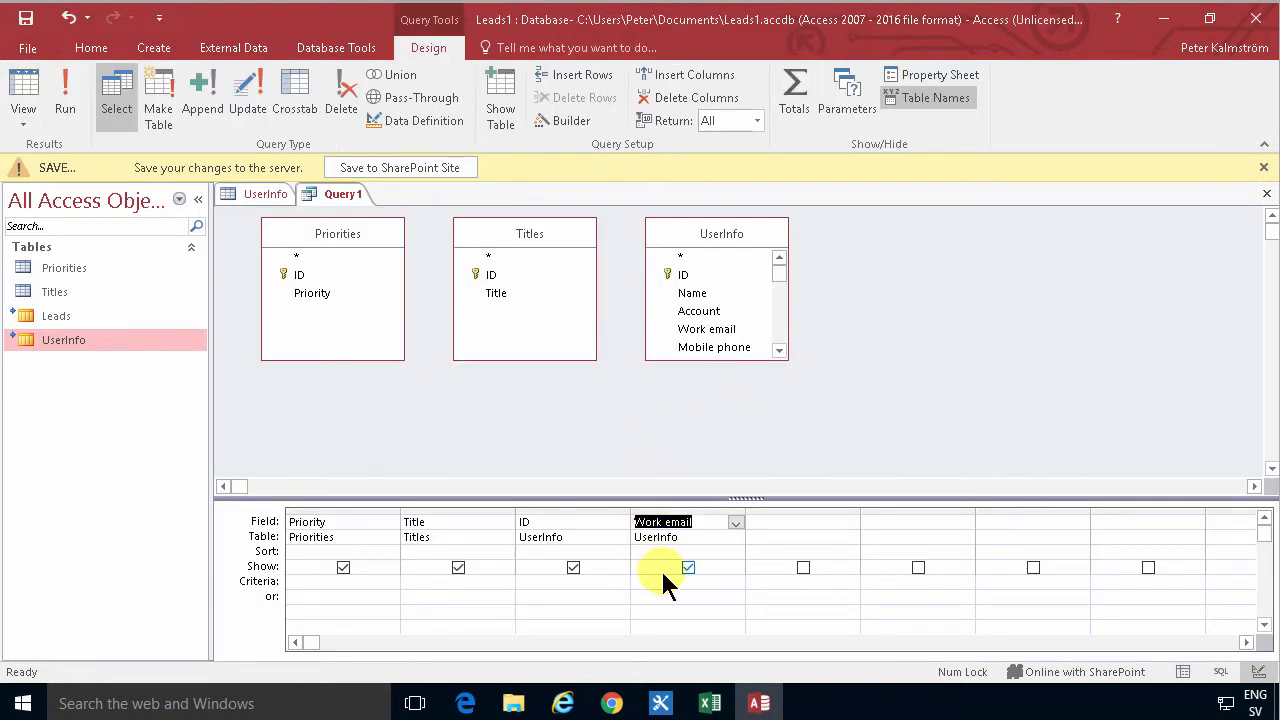
text(not null)
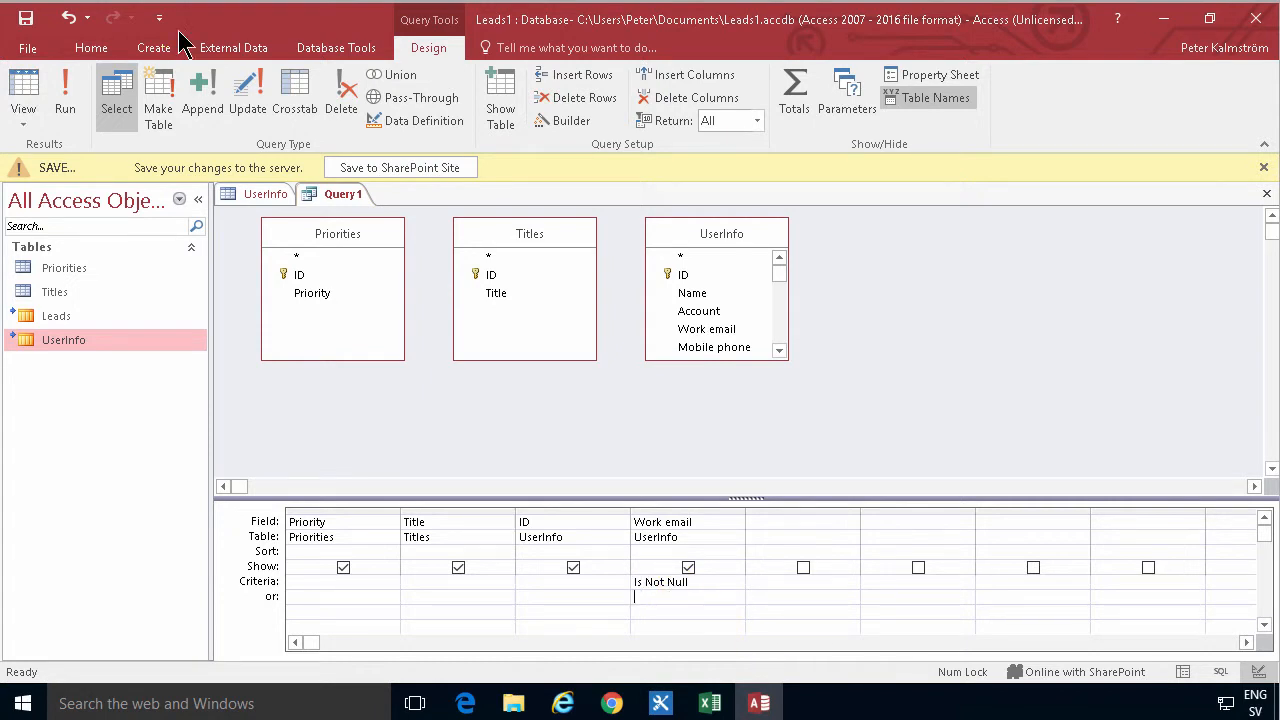
click(64, 95)
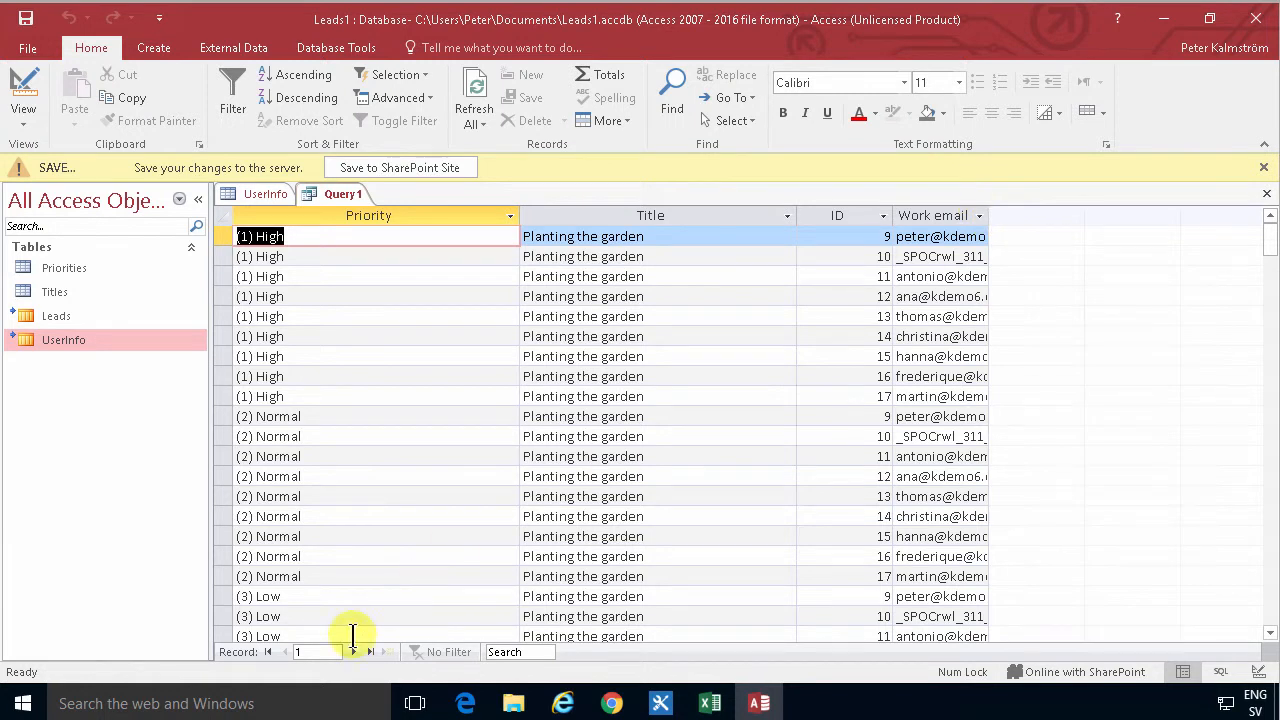
click(385, 652)
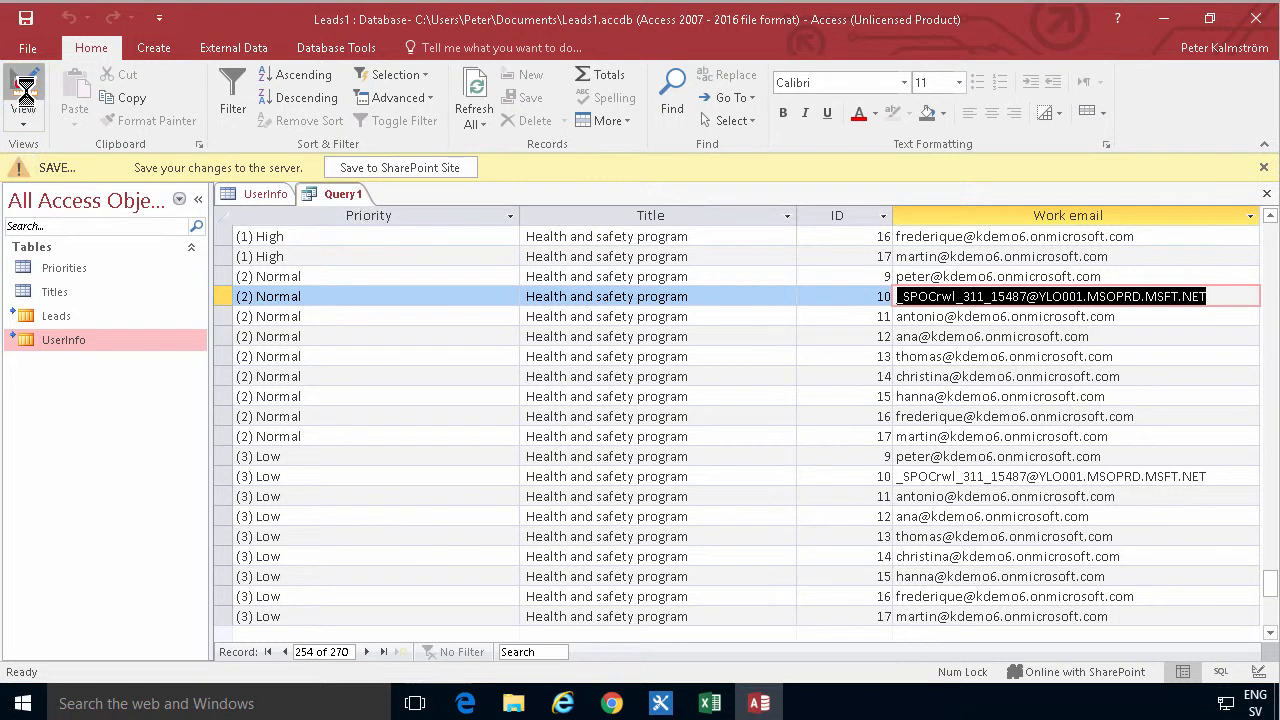
- Extend the Work email criterion with 'and not' the crawler address, yielding 240 records
click(23, 90)
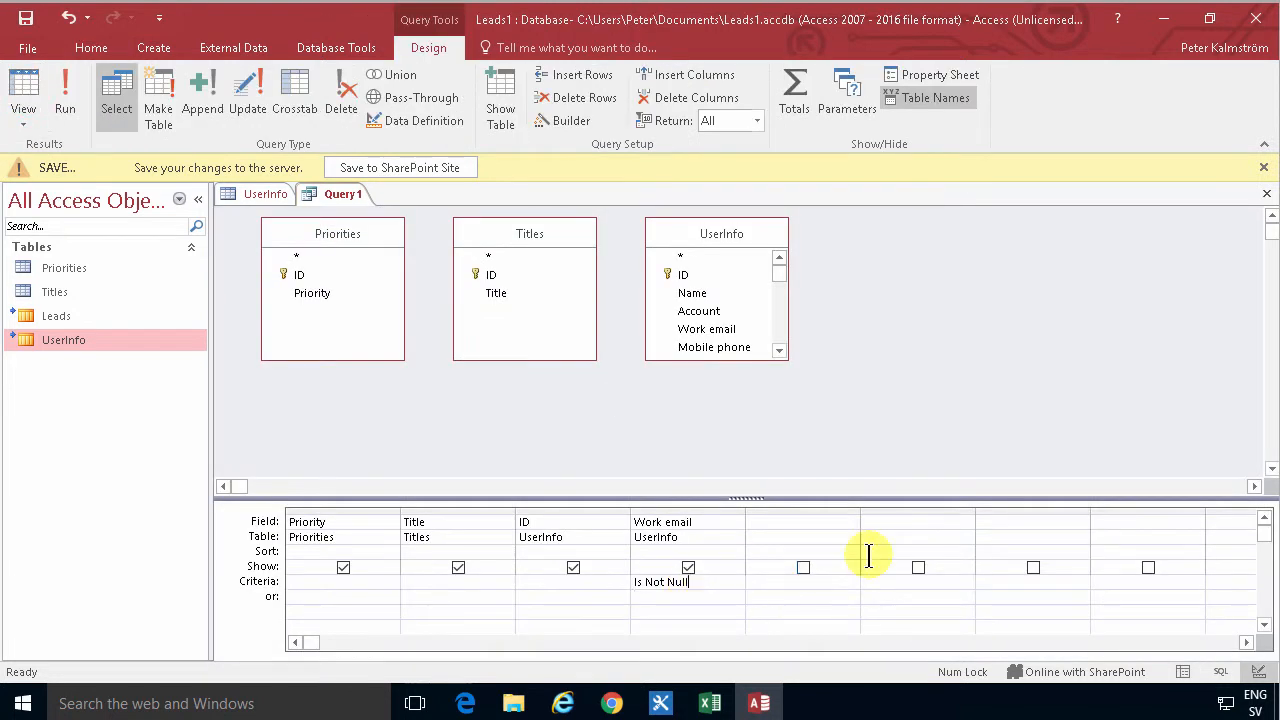
text(and n)
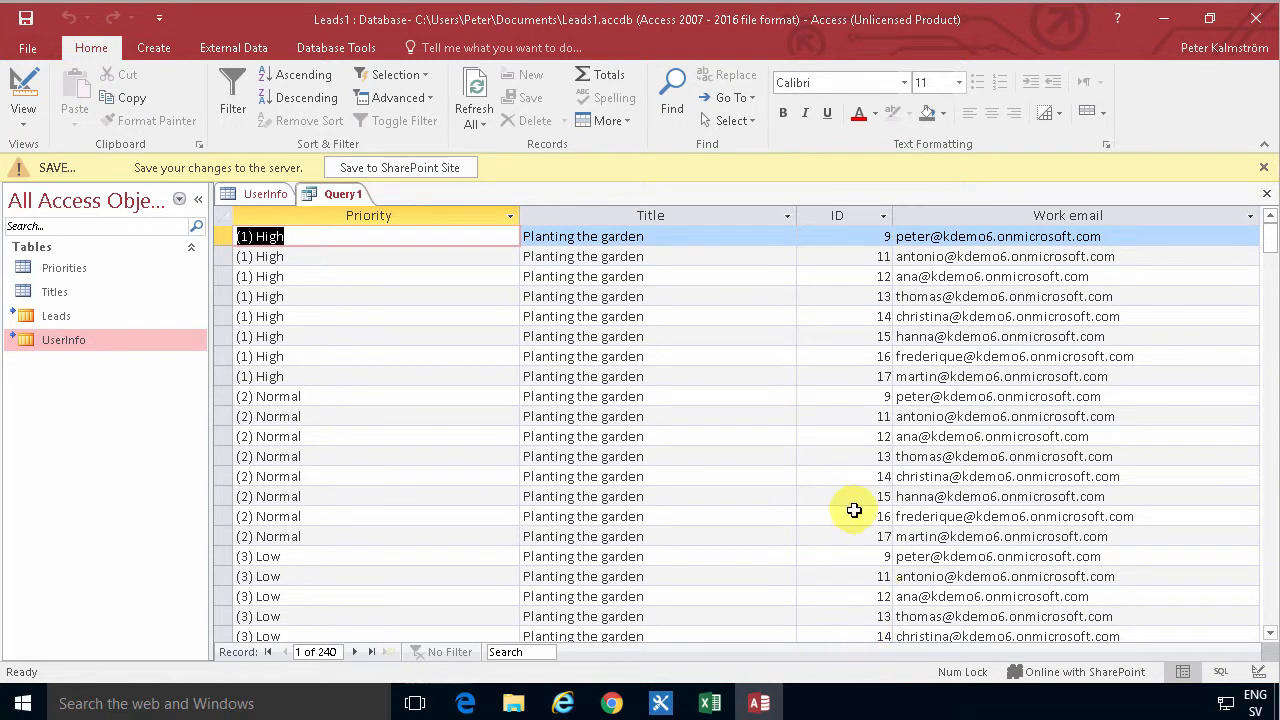
mouse_move(491, 348)
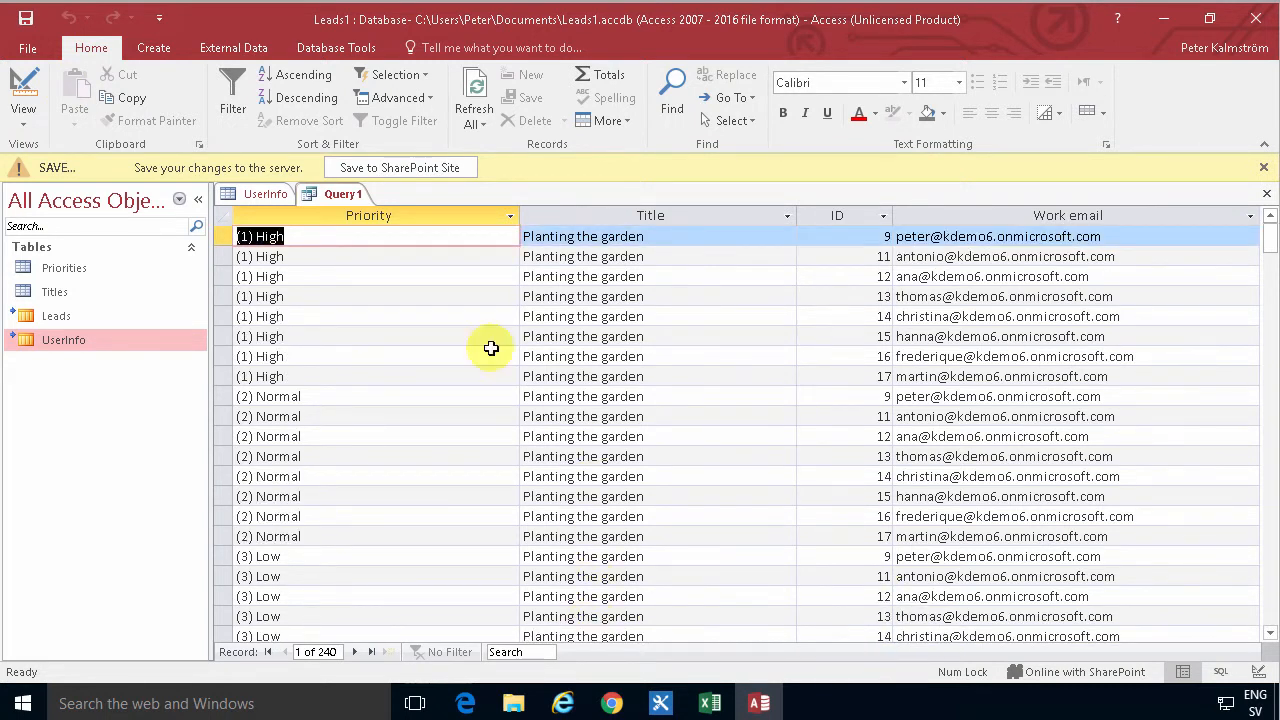
click(23, 90)
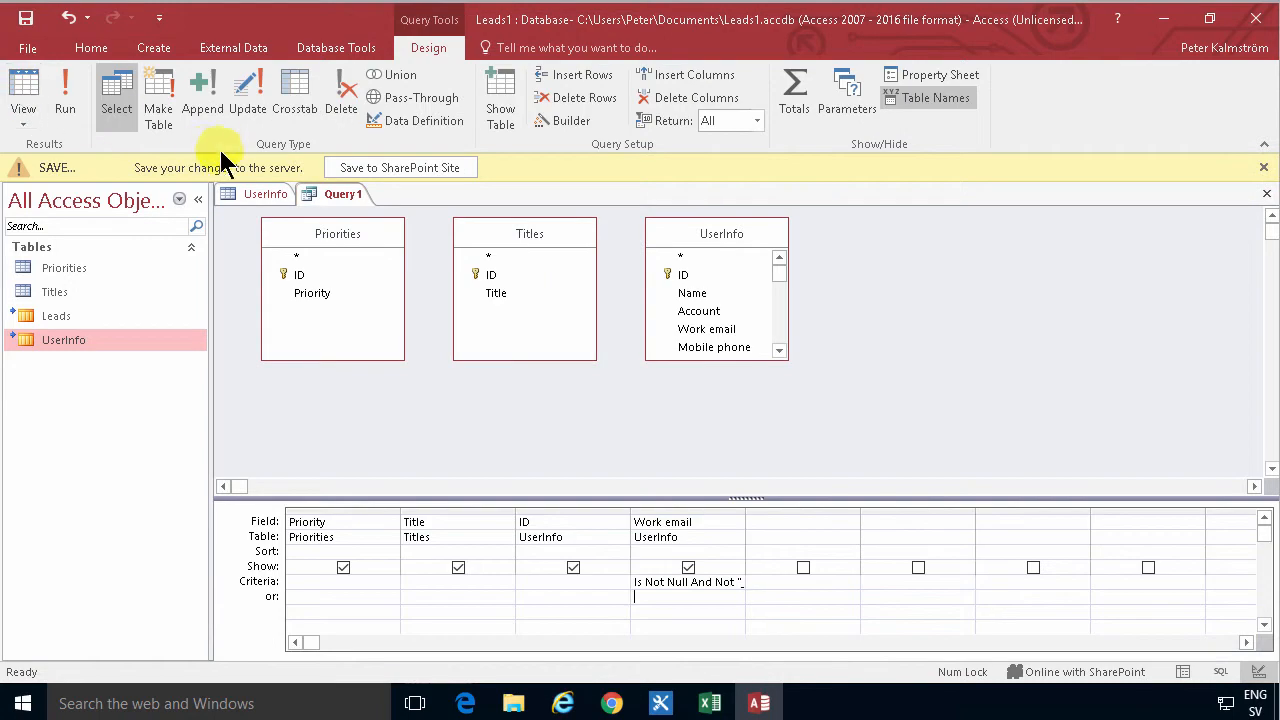
mouse_move(203, 95)
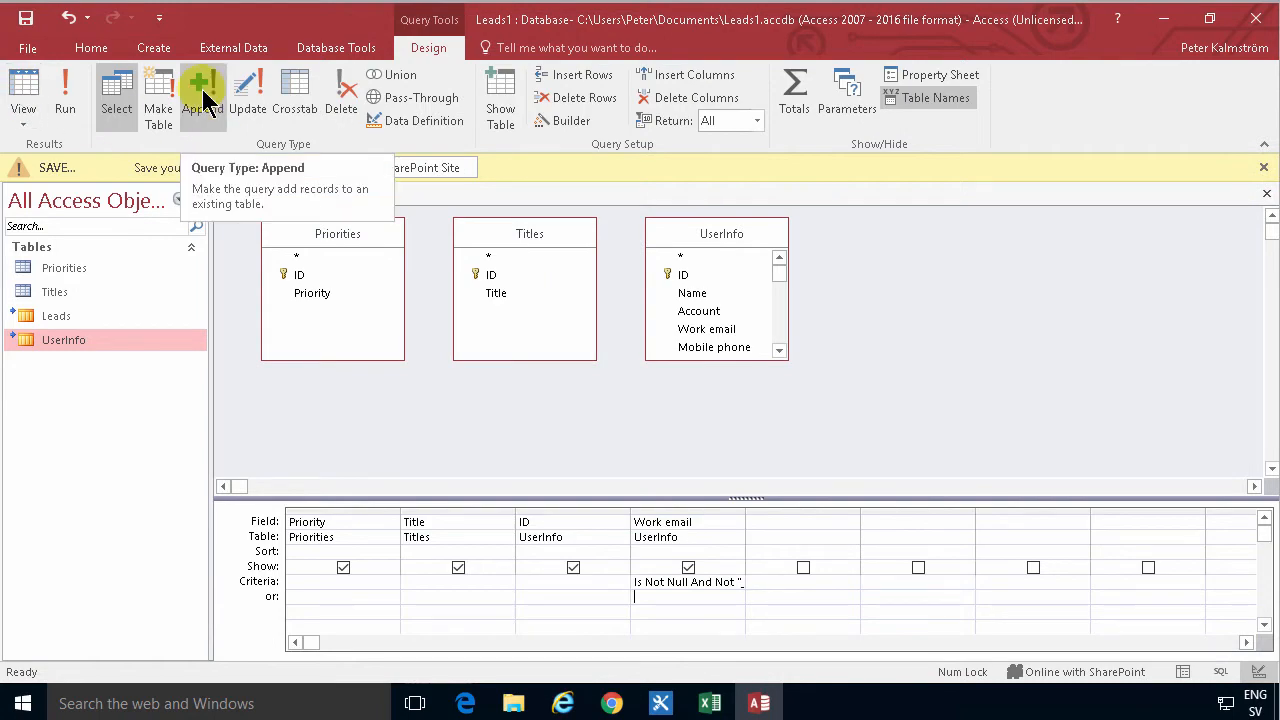
- Turn Query1 into an append query into Leads, mapping the ID column to Assigned To
click(202, 90)
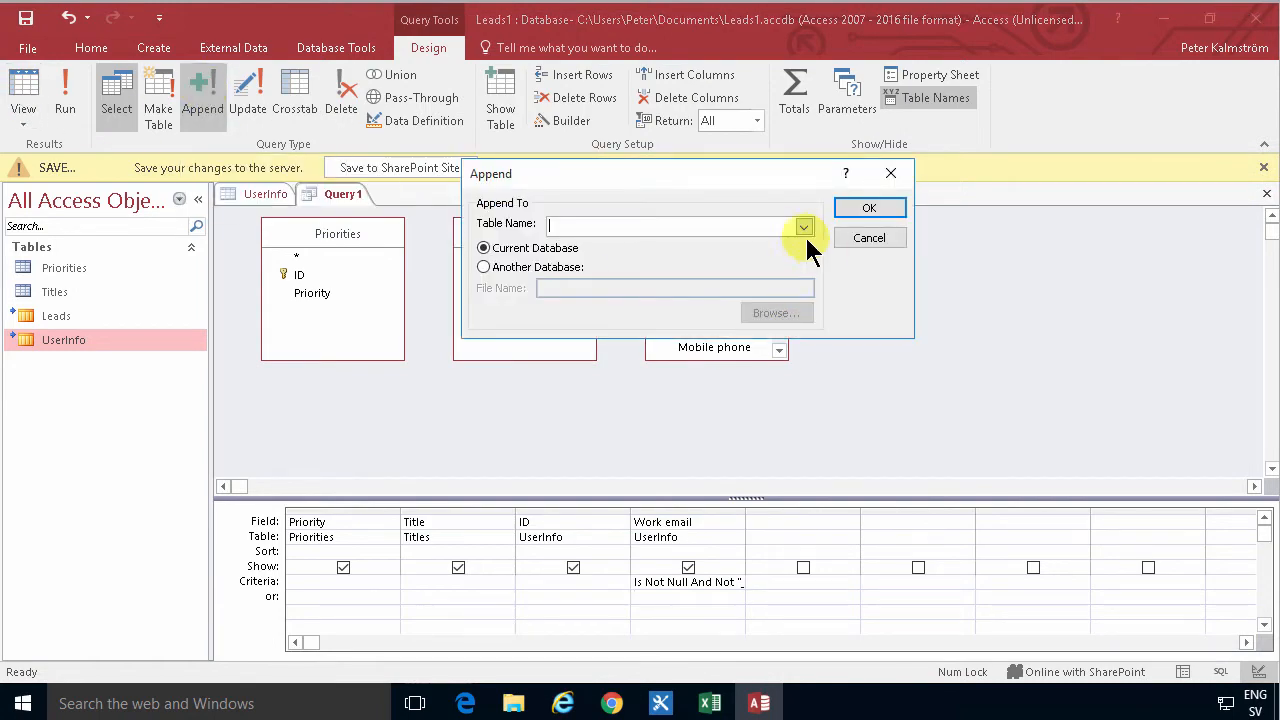
click(803, 225)
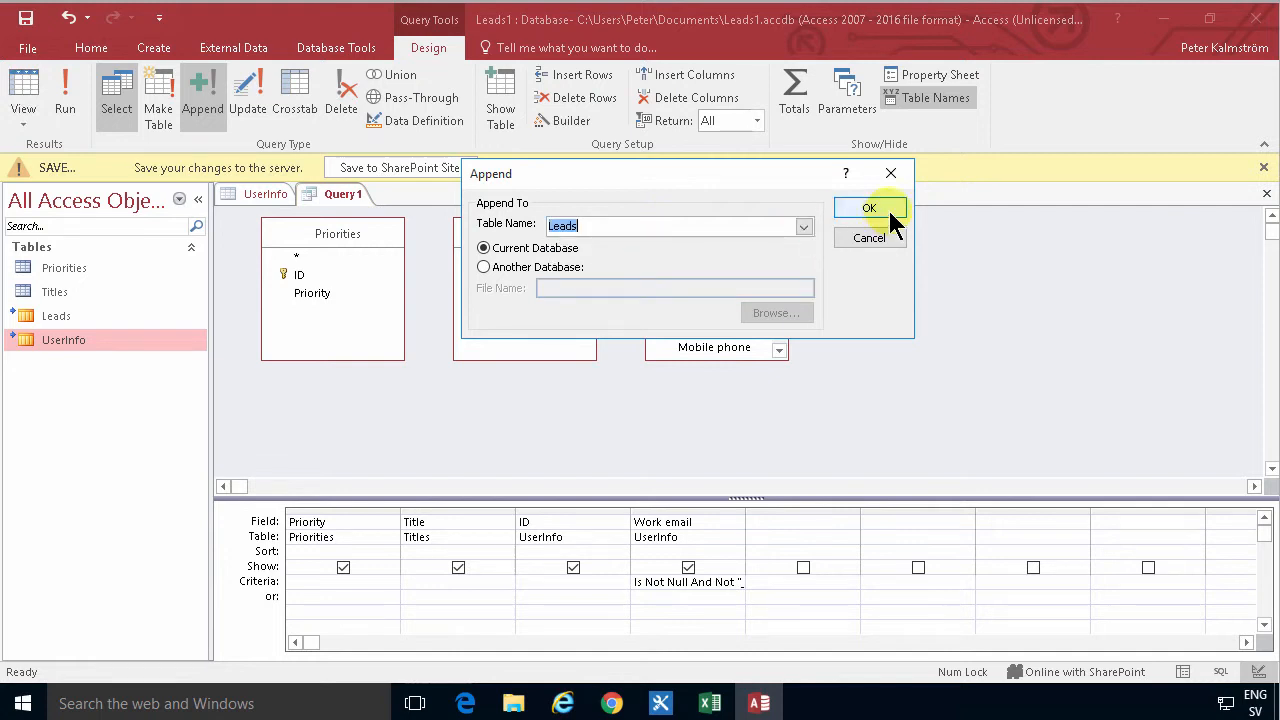
click(869, 208)
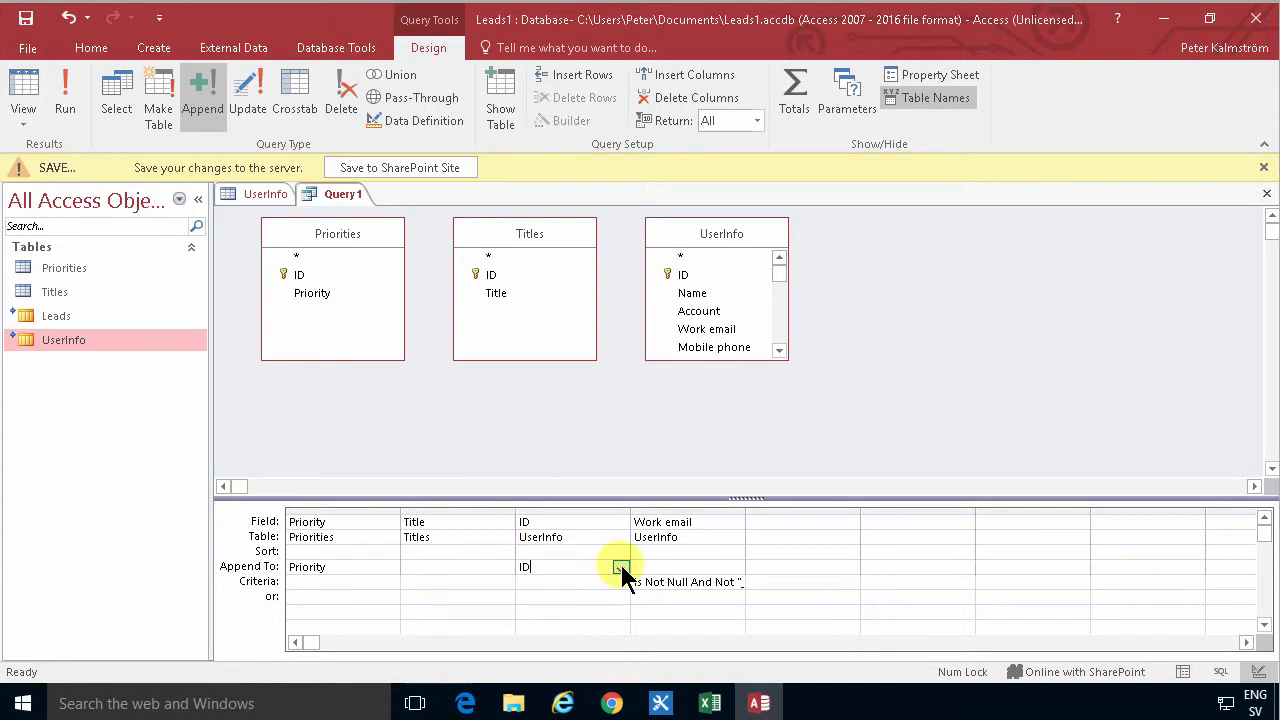
click(620, 567)
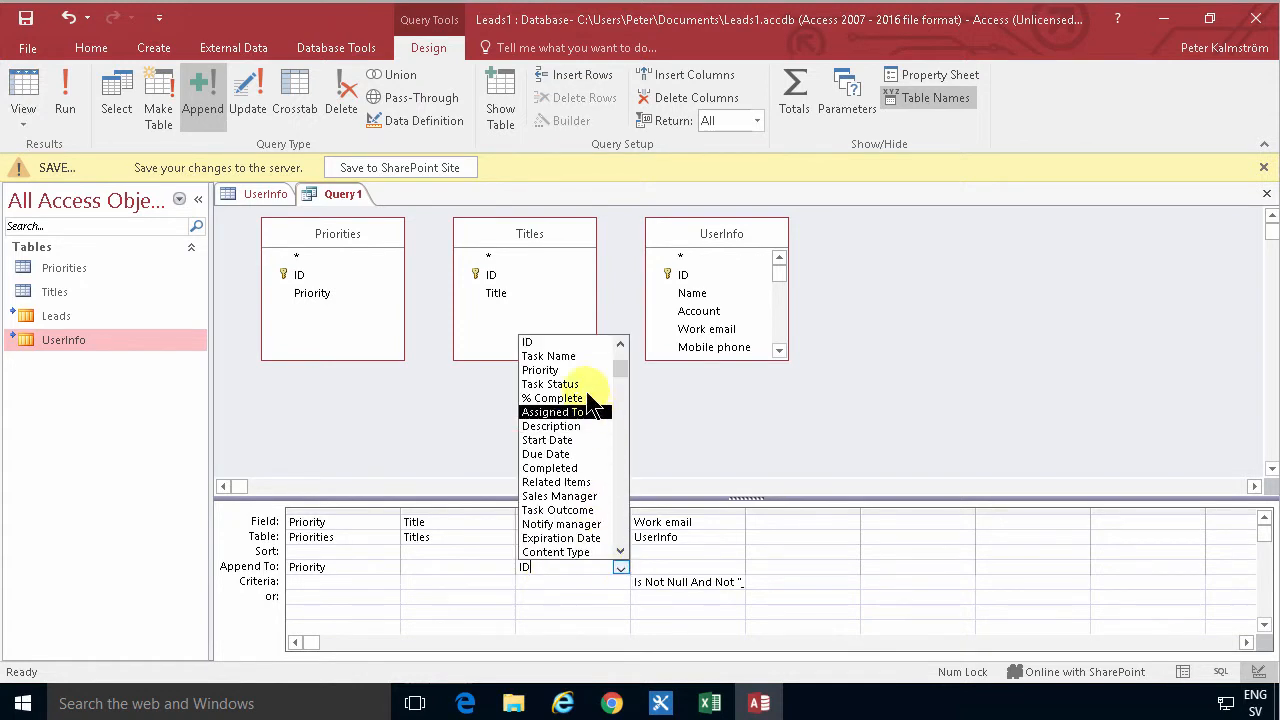
click(557, 411)
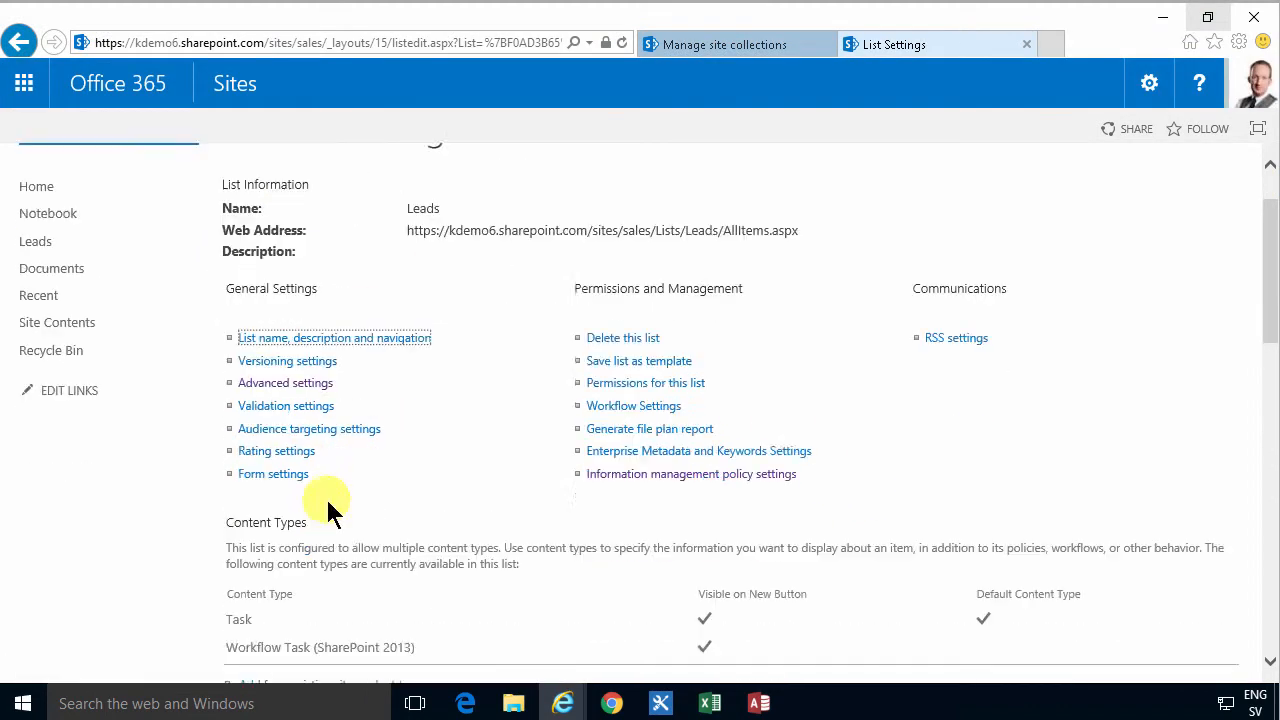
- Review the Leads Assigned To column's Person or Group settings and close them unchanged
scroll(down, 3)
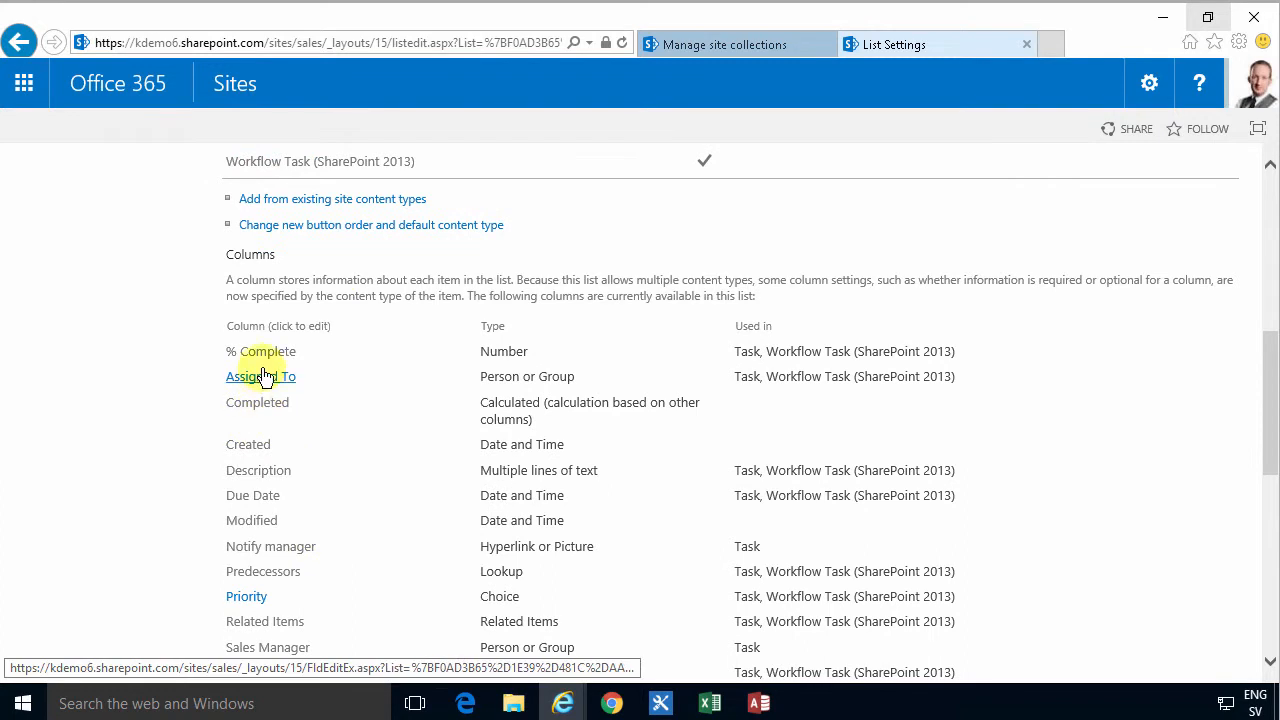
click(260, 376)
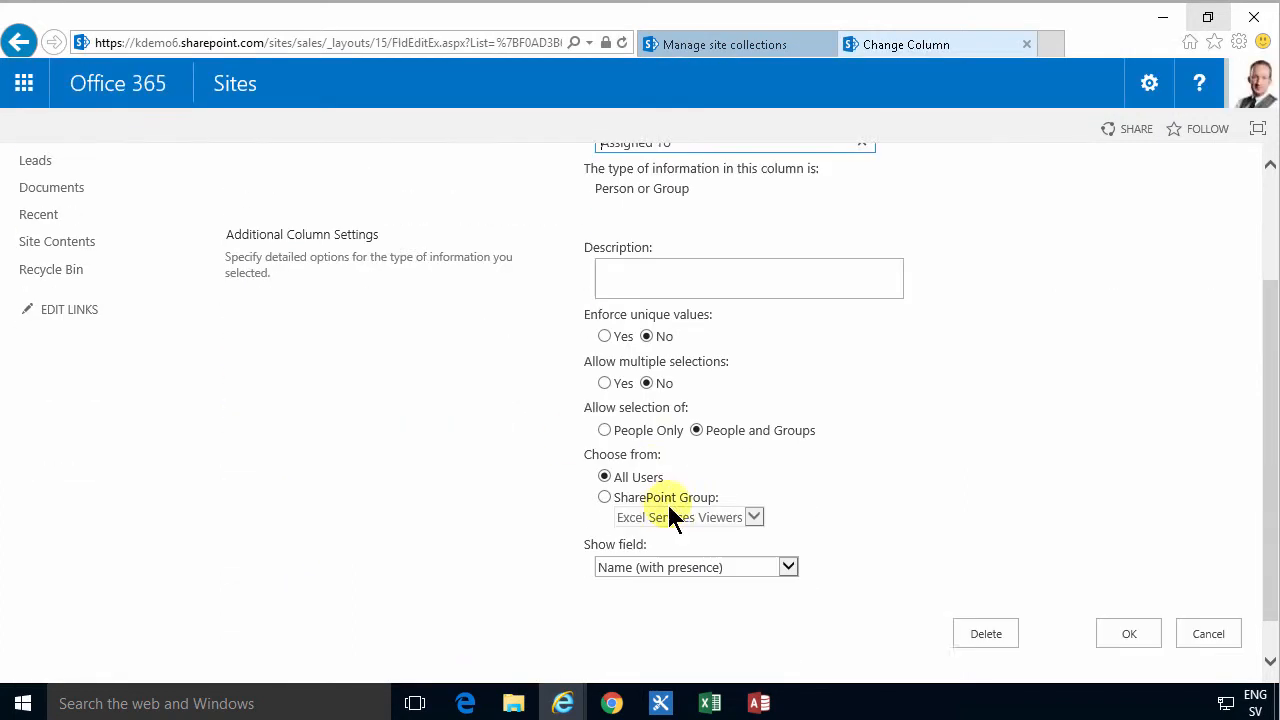
scroll(down, 3)
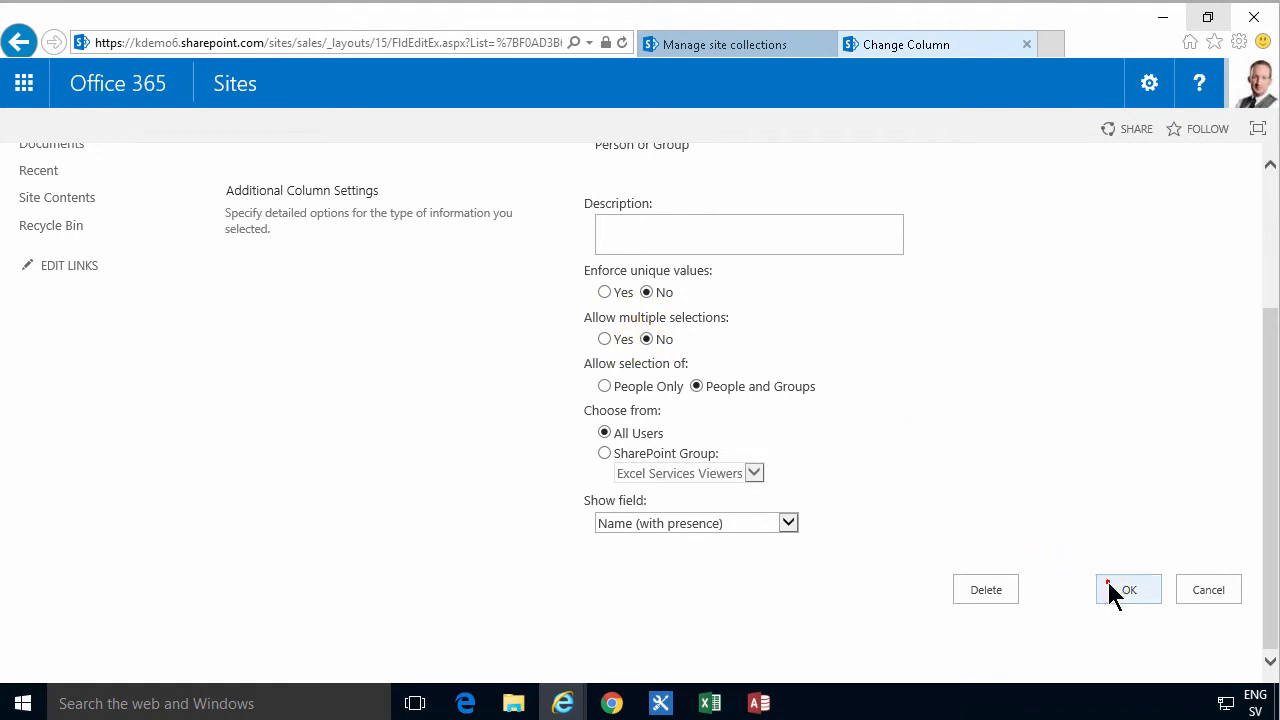
click(757, 700)
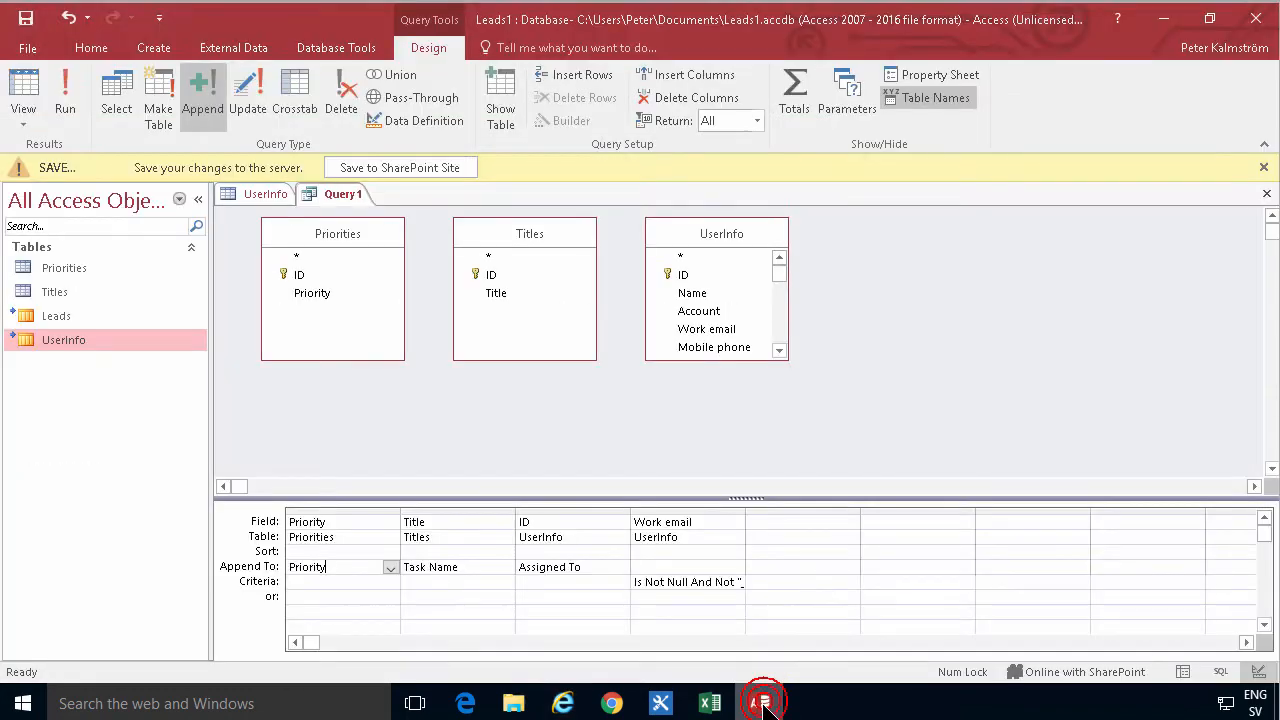
mouse_move(67, 85)
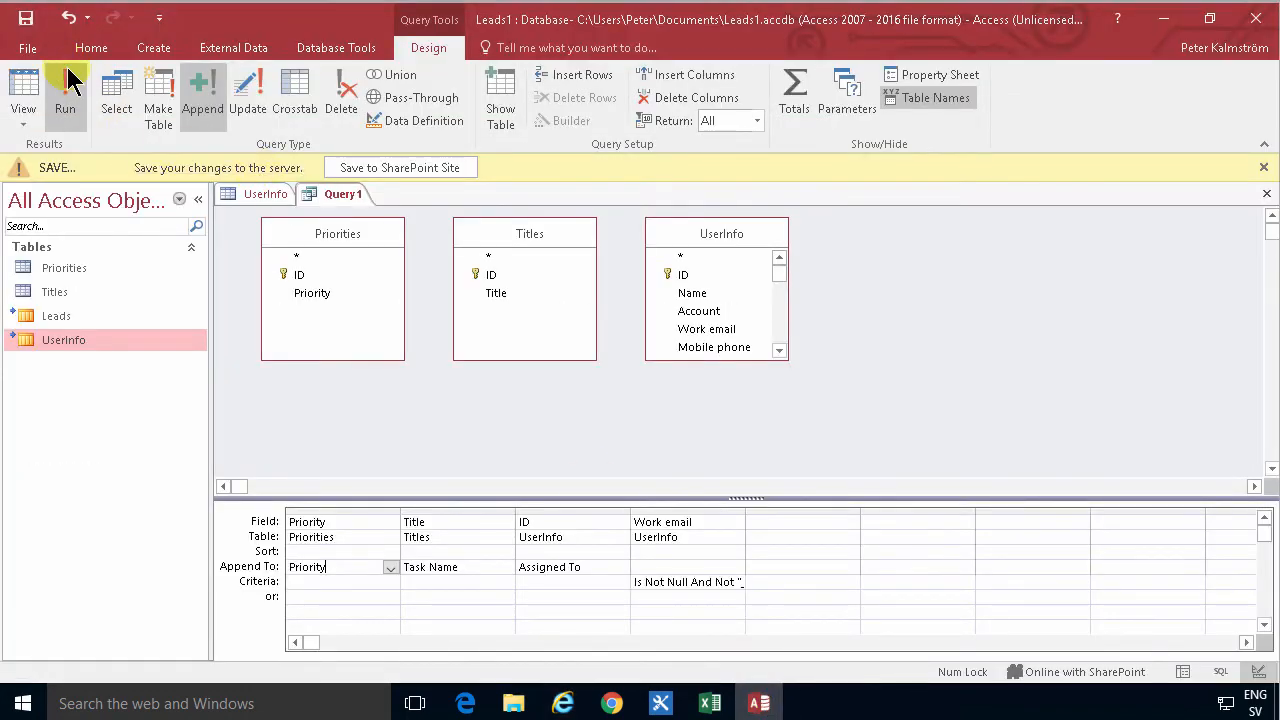
- Run the append query and open the Leads list to confirm tasks like 'Building a playground'
click(67, 85)
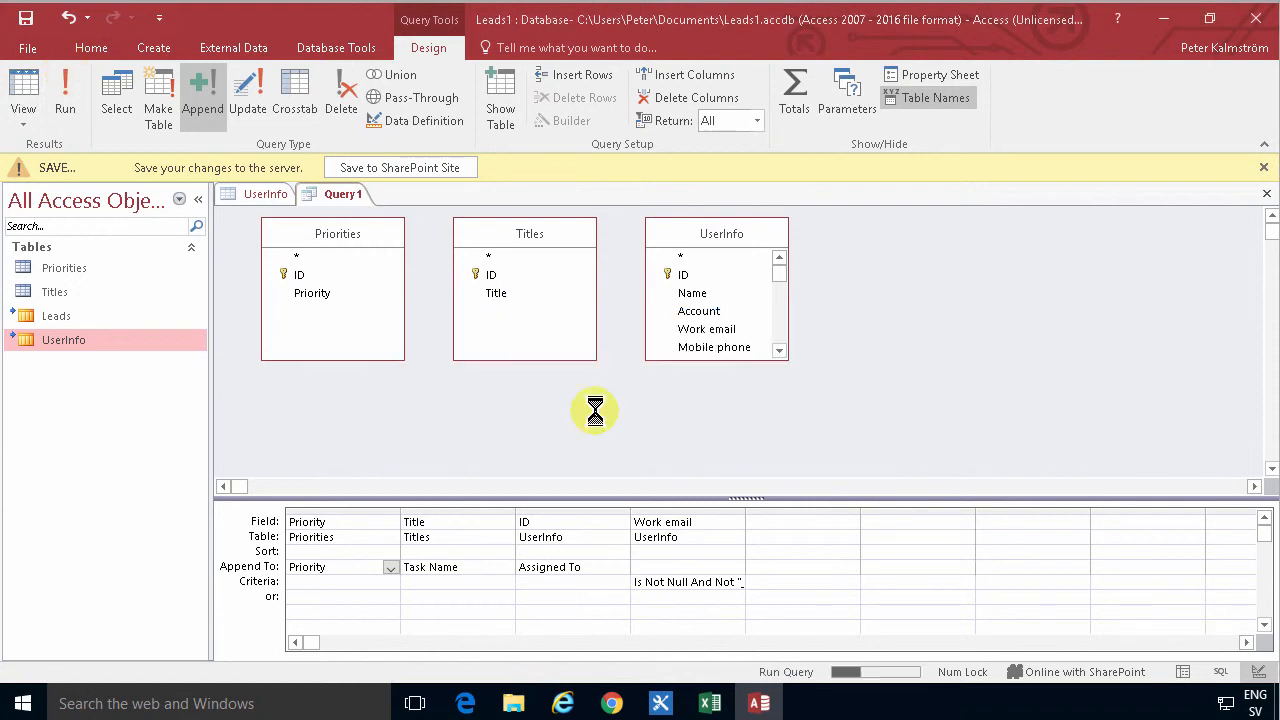
mouse_move(890, 671)
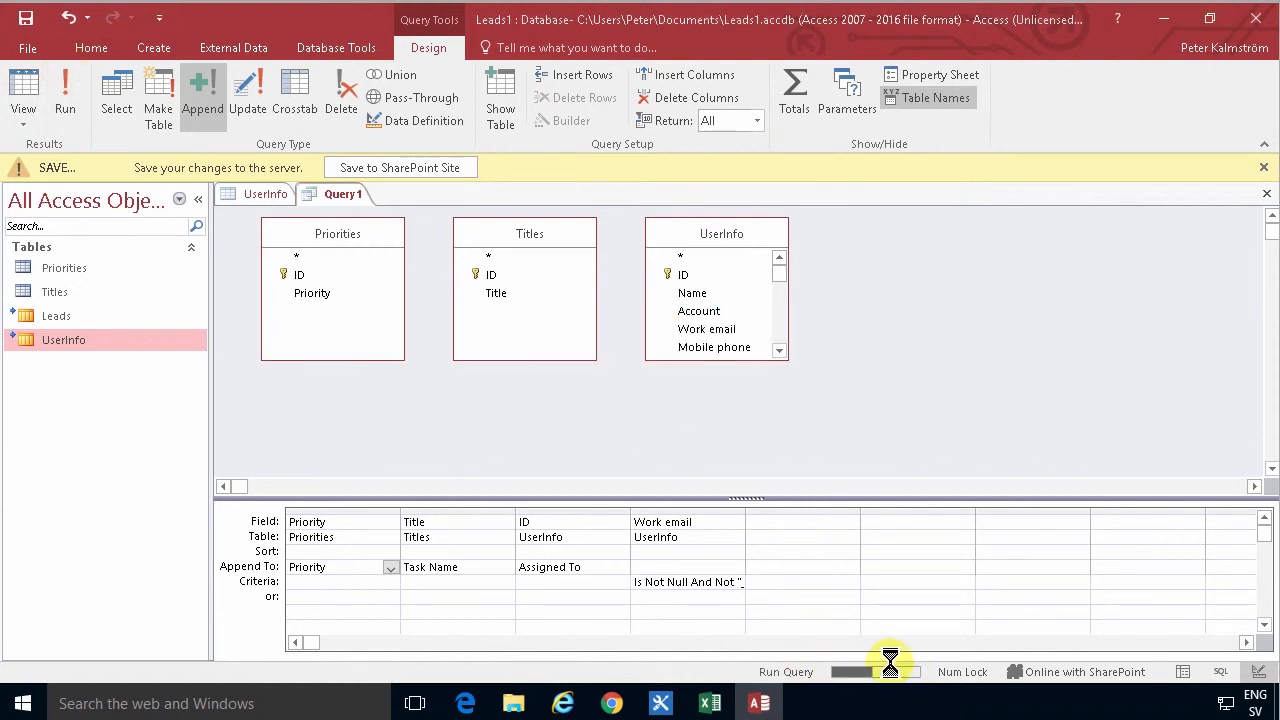
mouse_move(893, 668)
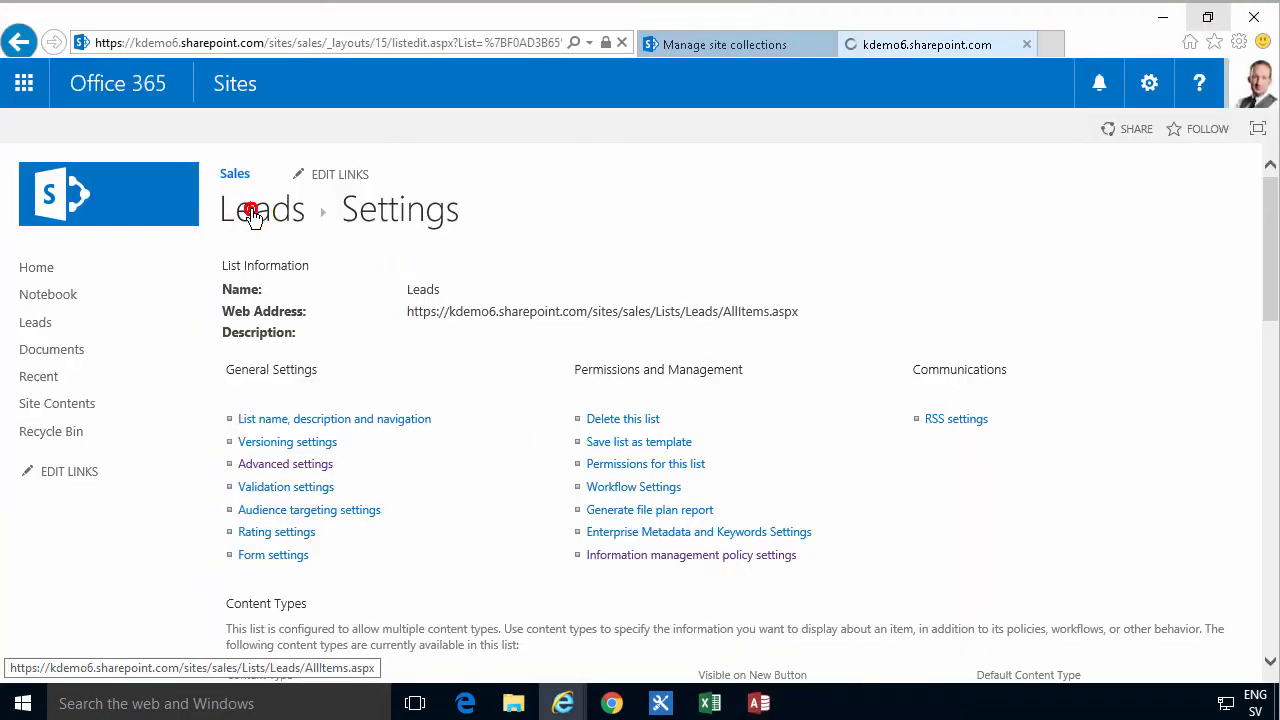
click(255, 209)
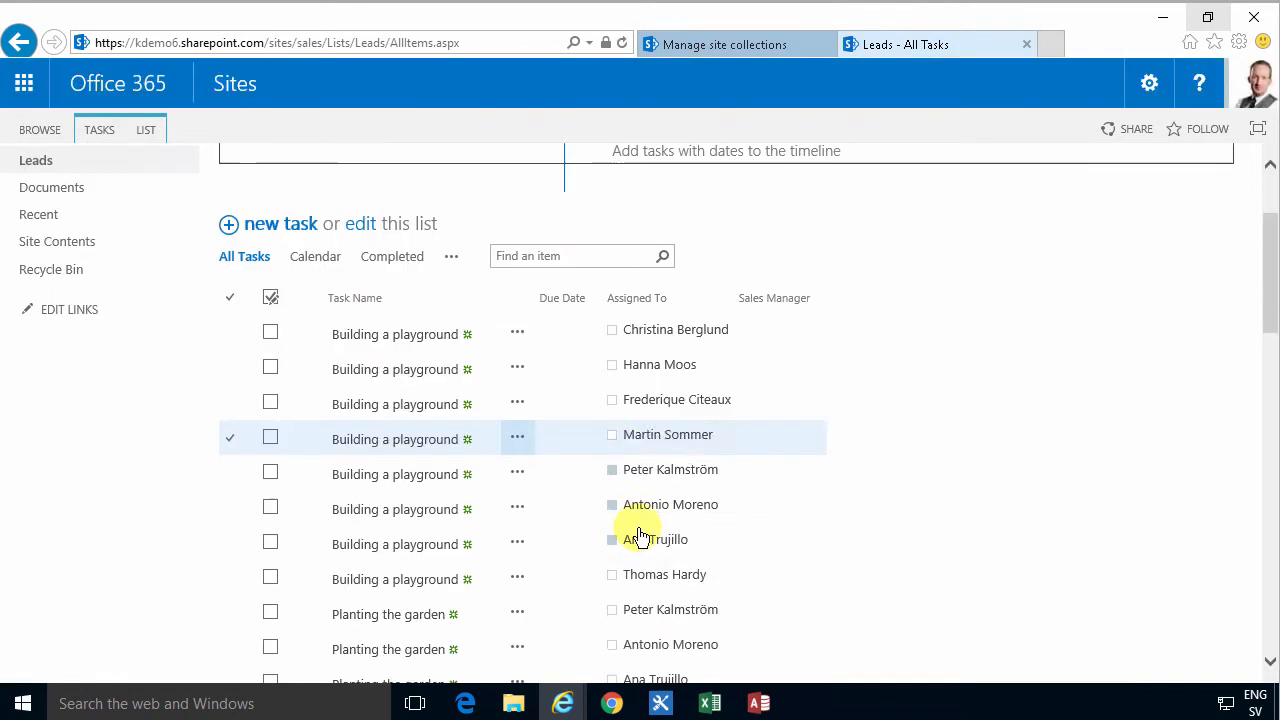